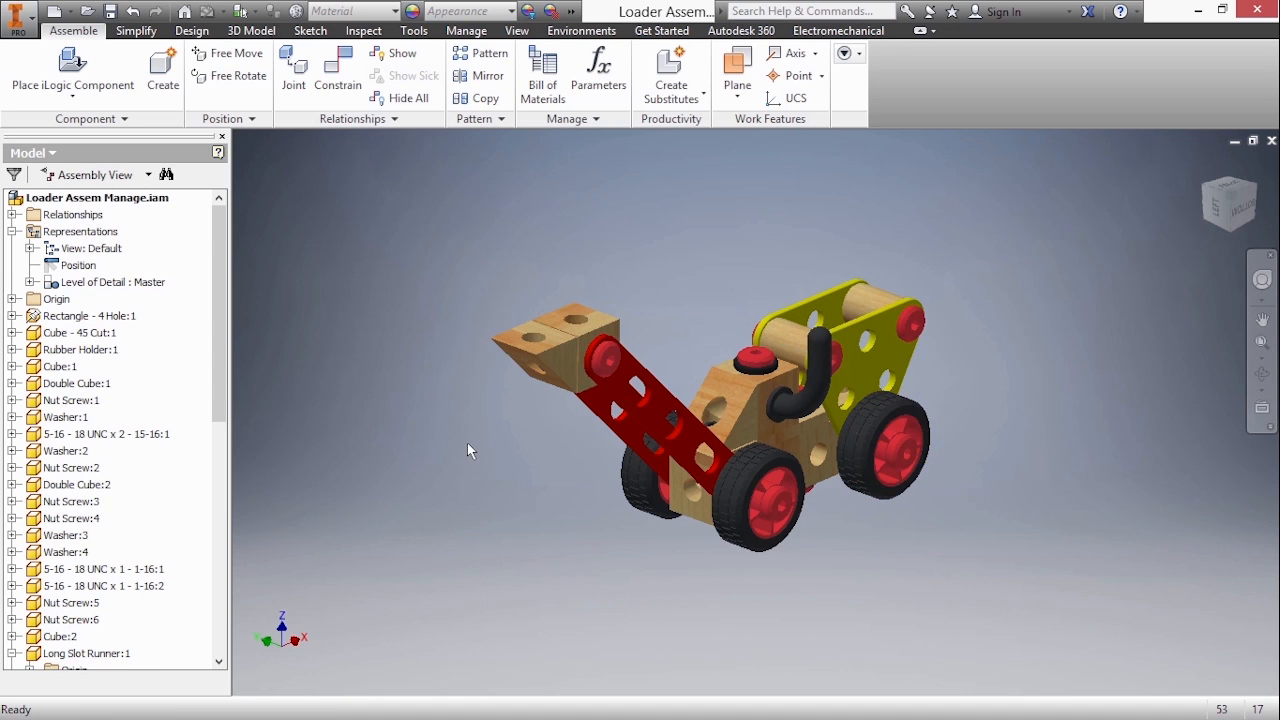
{"action": "mouse_move", "coordinate": [130, 360]}
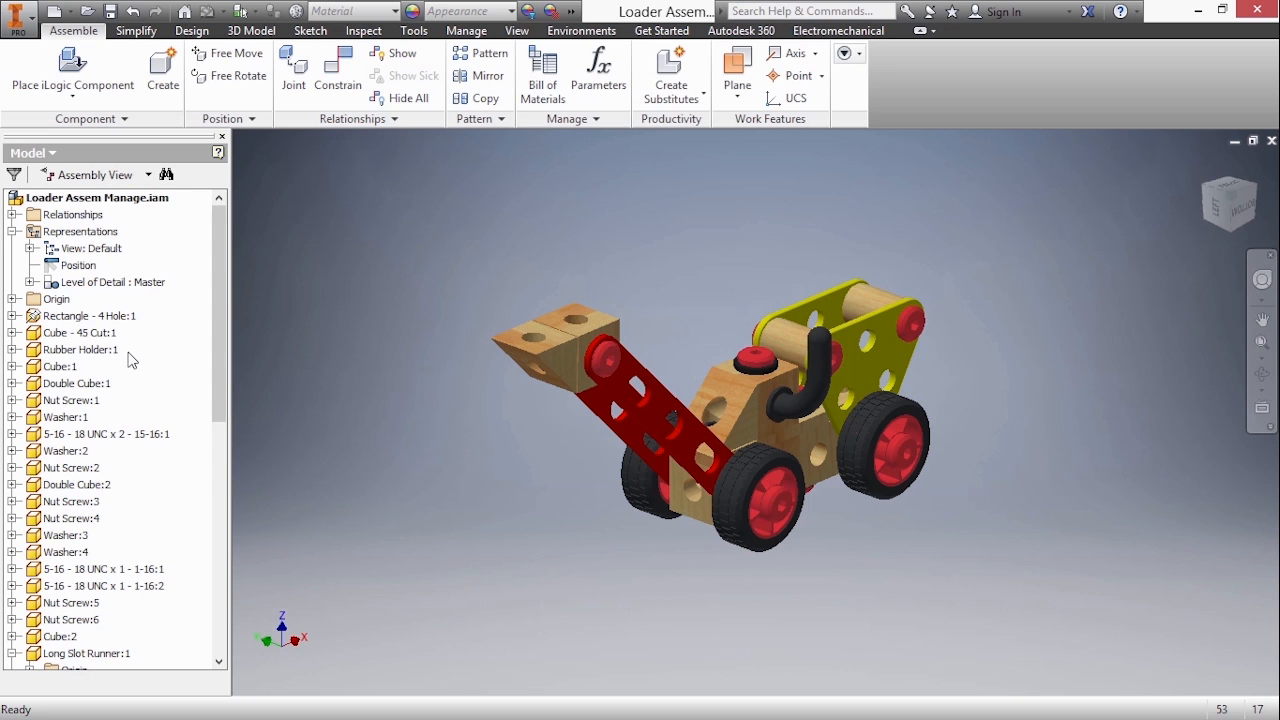
{"action": "mouse_move", "coordinate": [14, 218]}
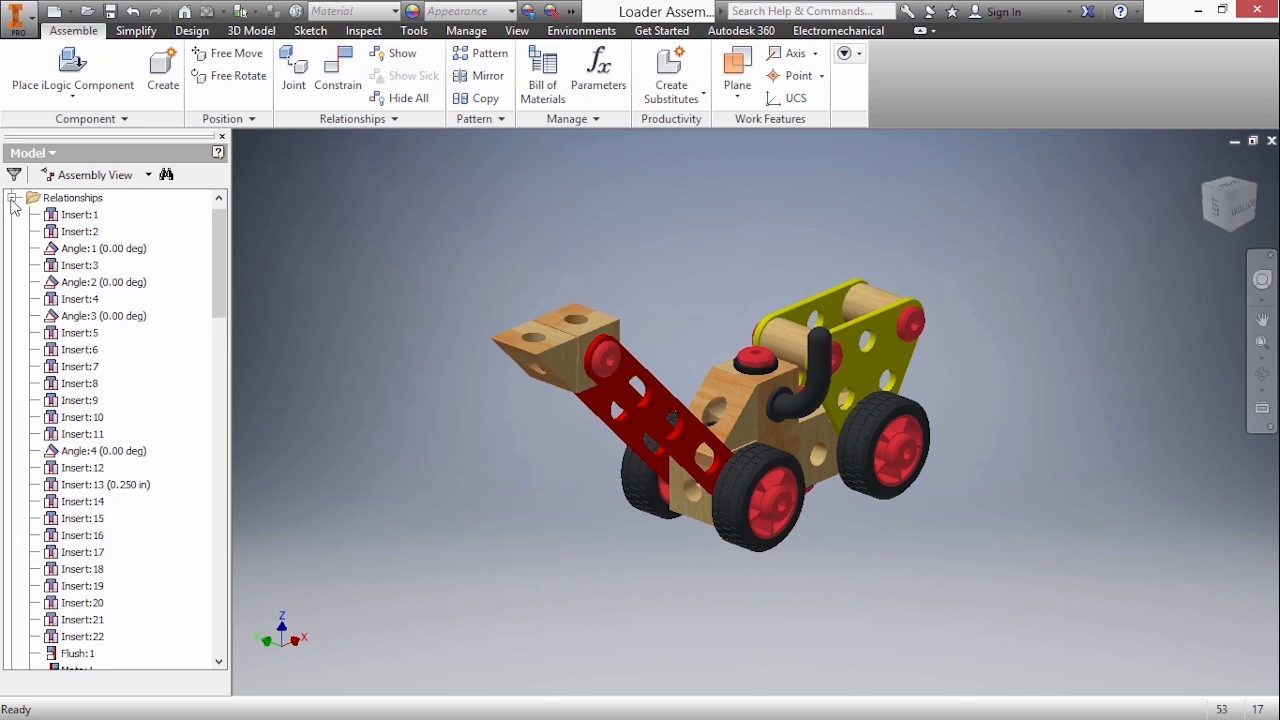
- Run Analyze Interference on all loader components, review the 17 interferences (0.133 in^3), and close the report
{"action": "left_click", "coordinate": [16, 198]}
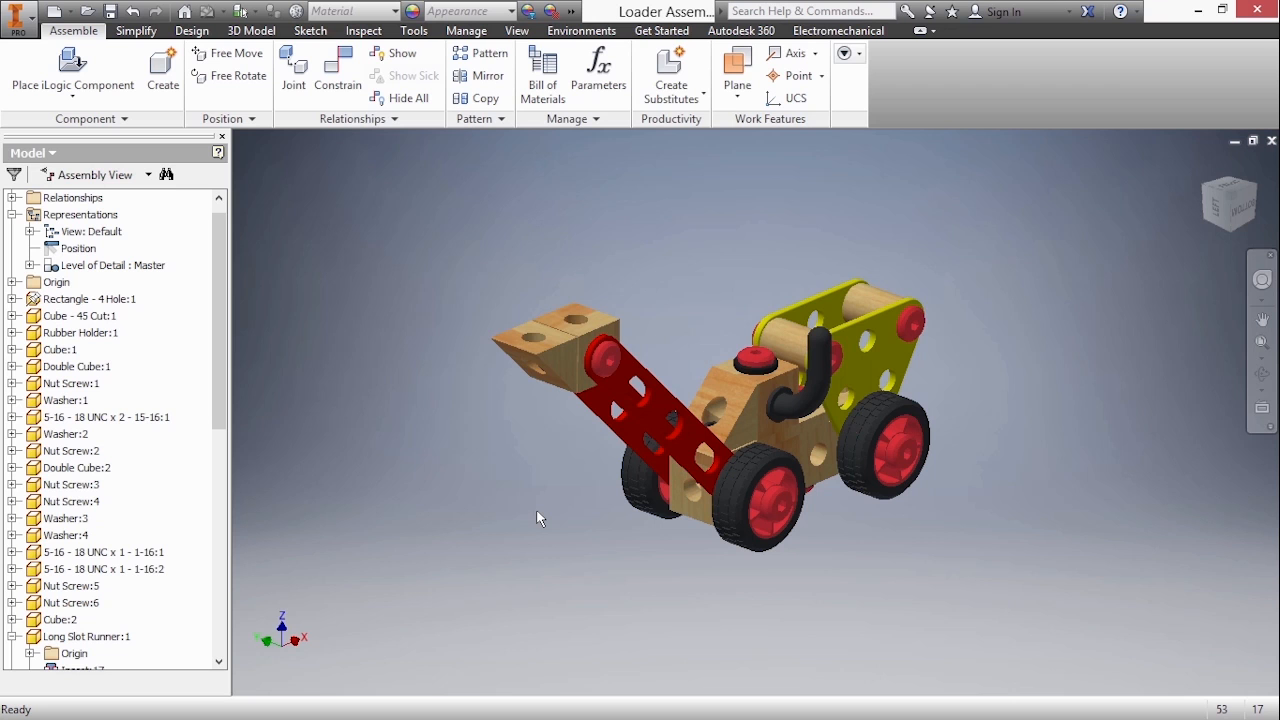
{"action": "mouse_move", "coordinate": [472, 332]}
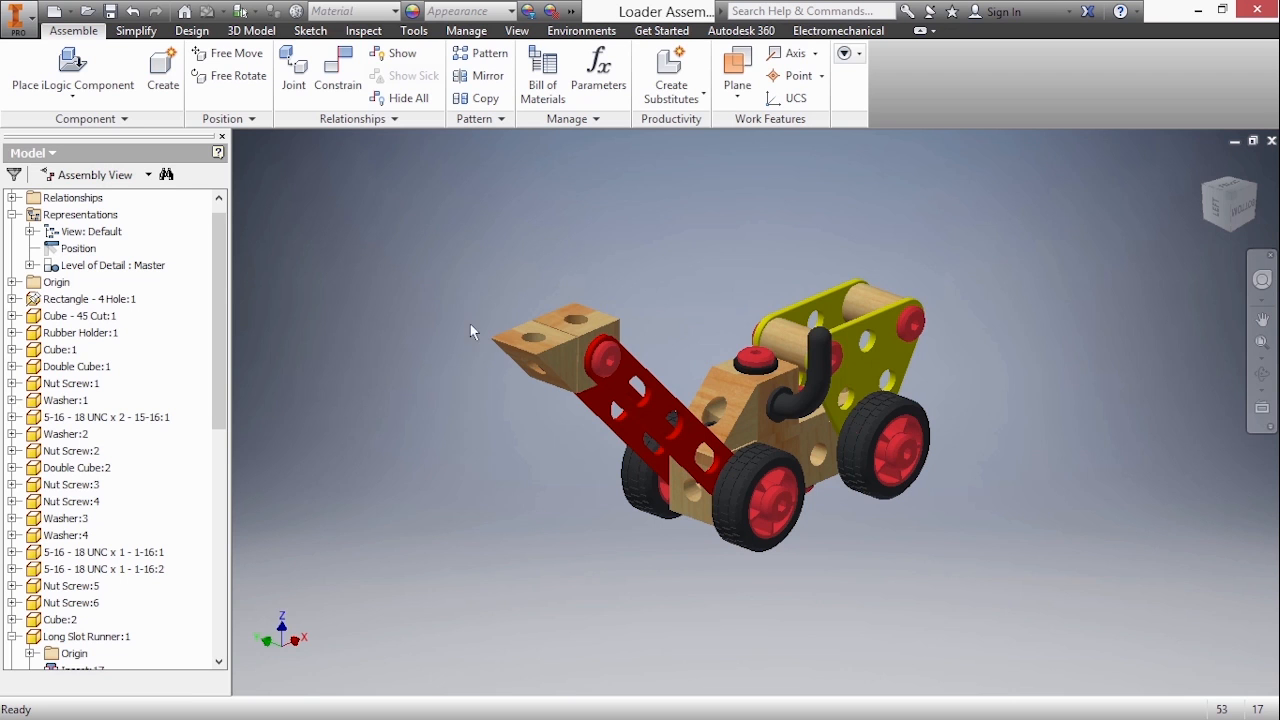
{"action": "left_click", "coordinate": [364, 30]}
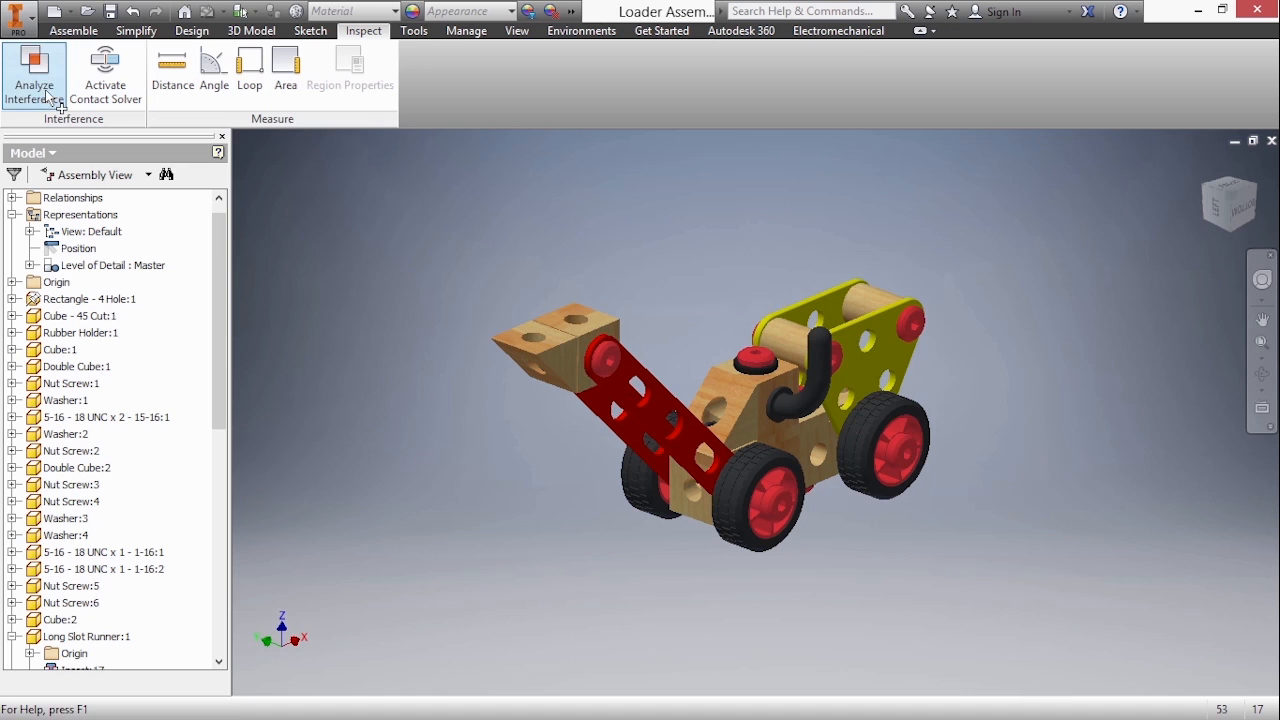
{"action": "left_click", "coordinate": [34, 76]}
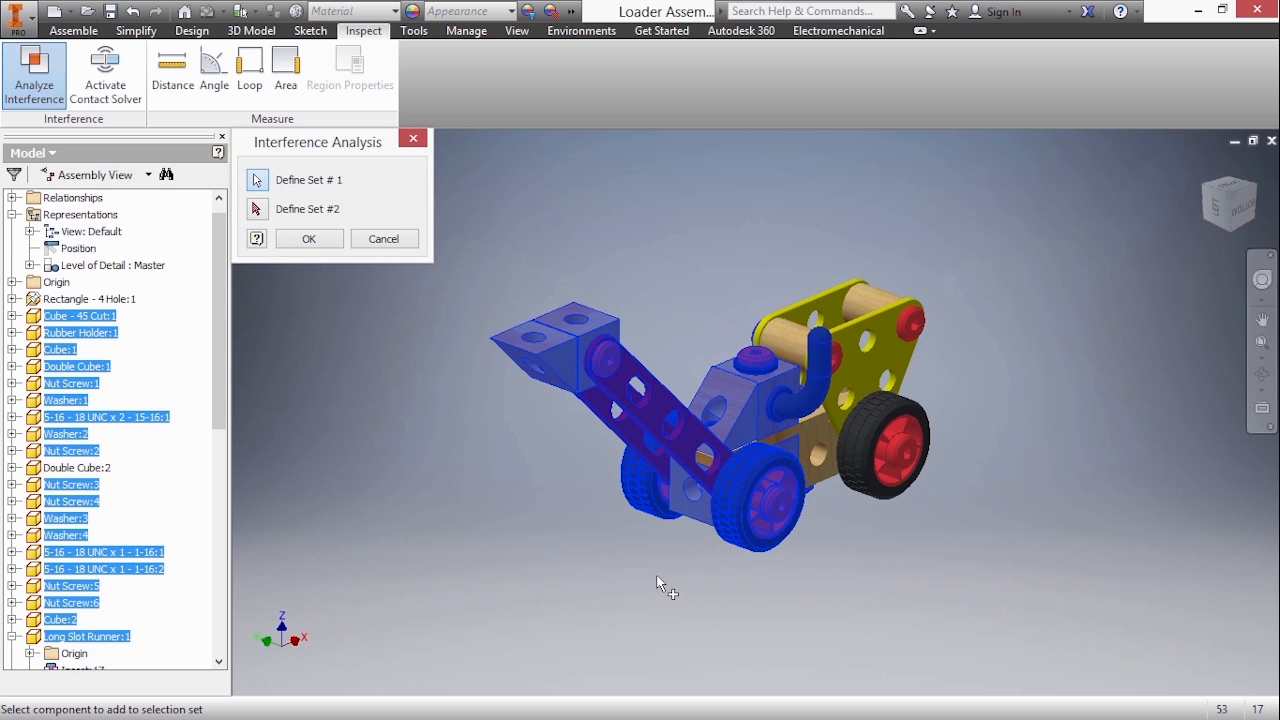
{"action": "left_click", "coordinate": [308, 238]}
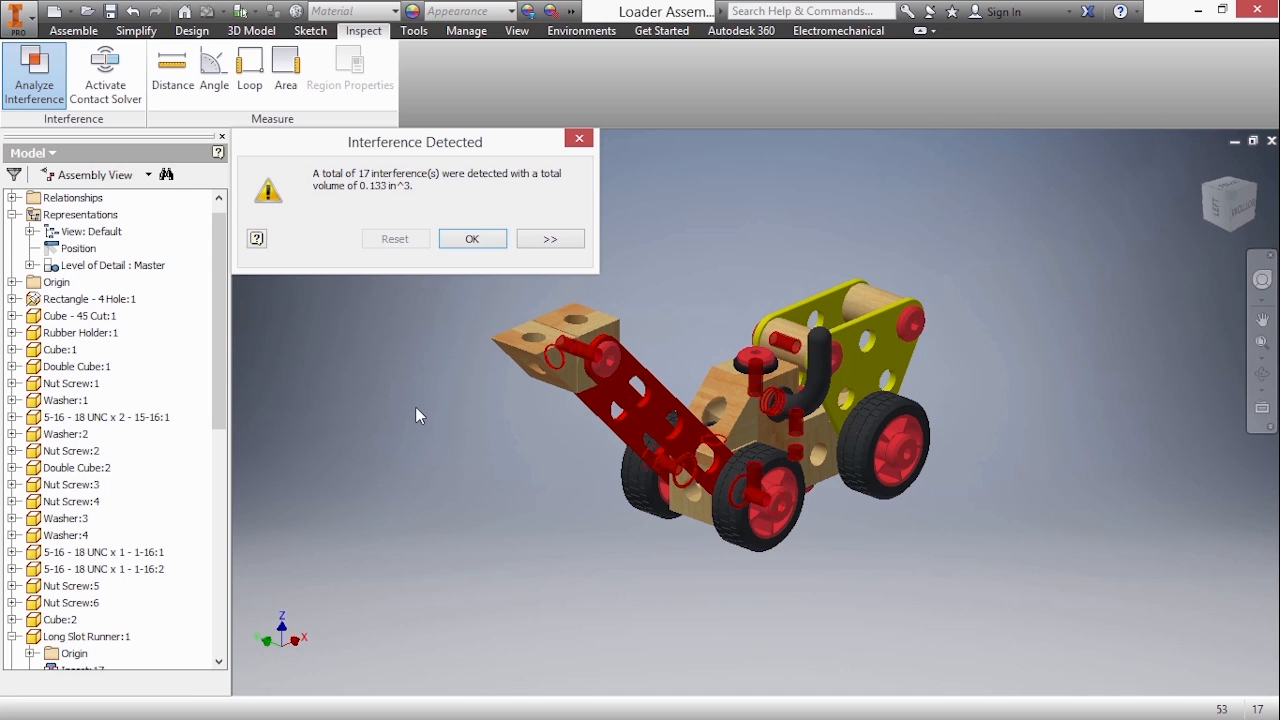
{"action": "mouse_move", "coordinate": [588, 388]}
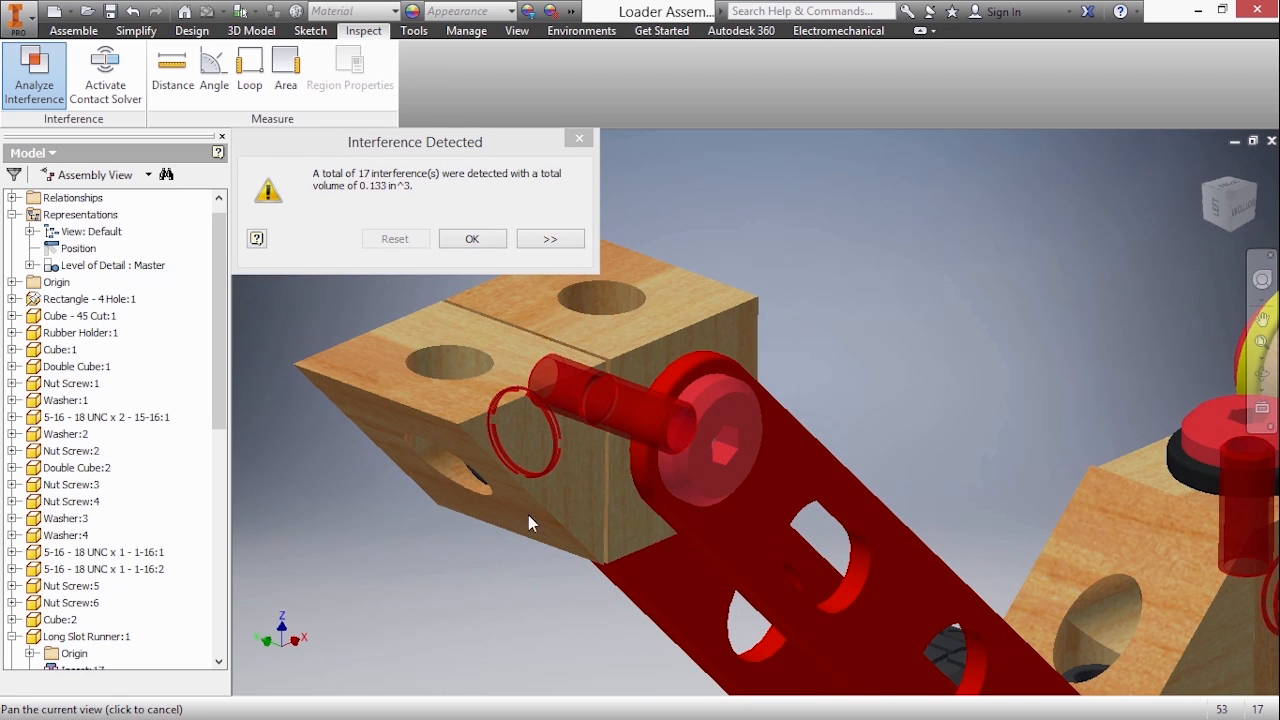
{"action": "mouse_move", "coordinate": [556, 452]}
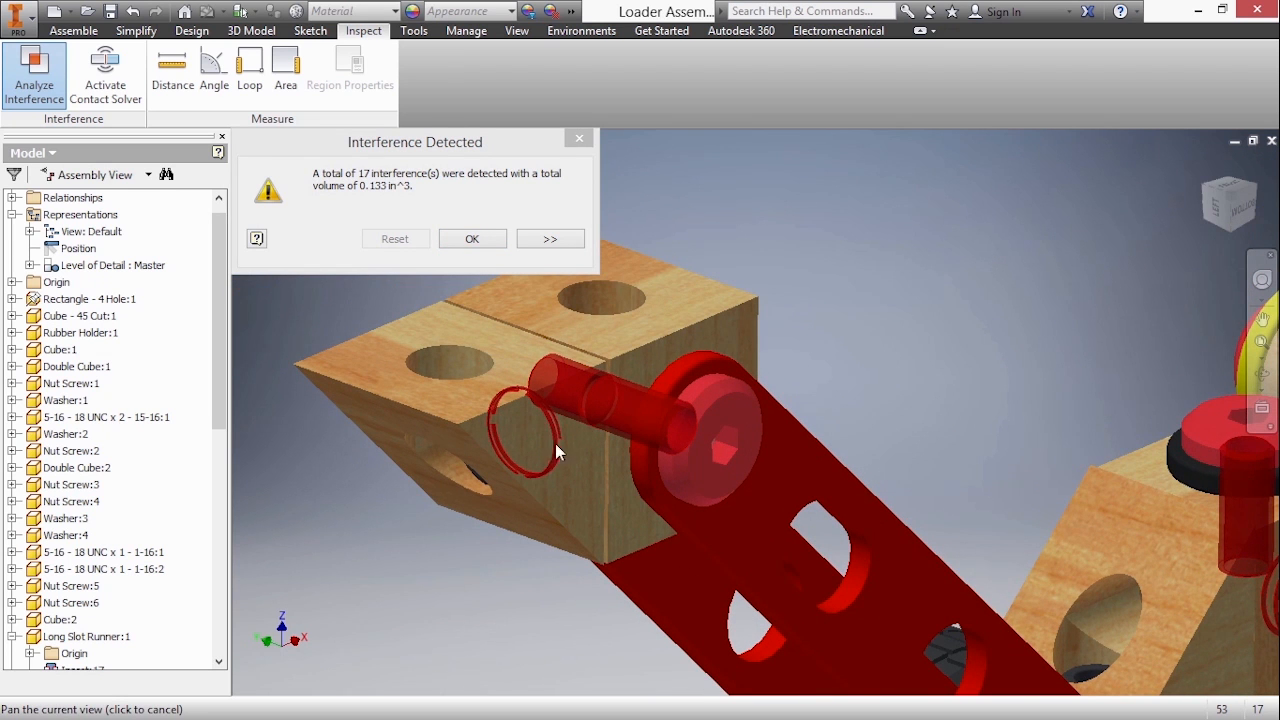
{"action": "mouse_move", "coordinate": [508, 560]}
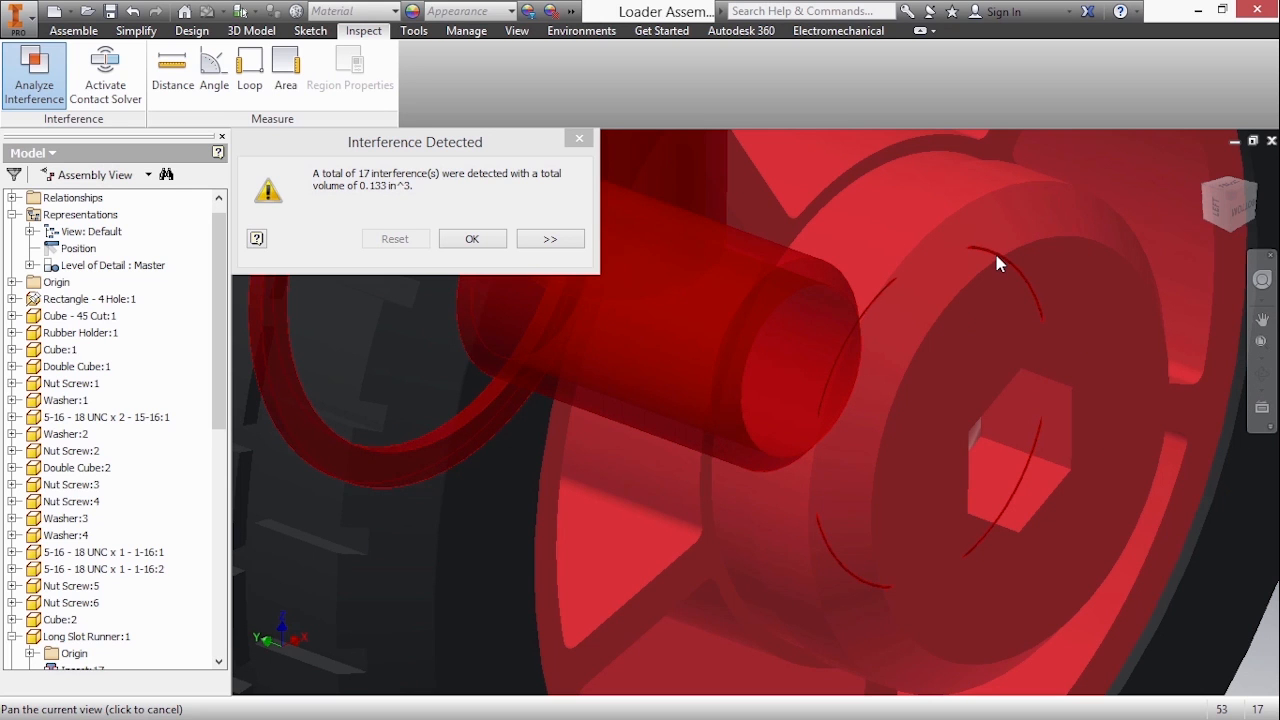
{"action": "mouse_move", "coordinate": [940, 382]}
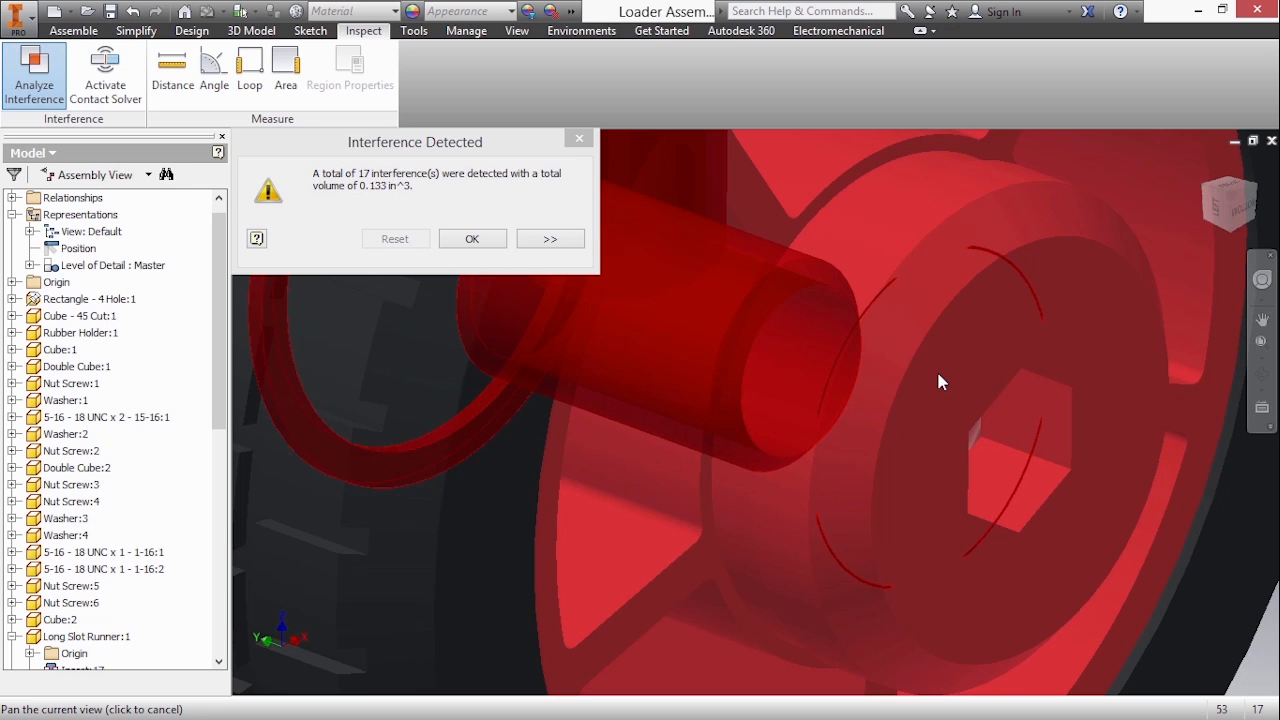
{"action": "left_click_drag", "start_coordinate": [940, 382], "coordinate": [810, 436]}
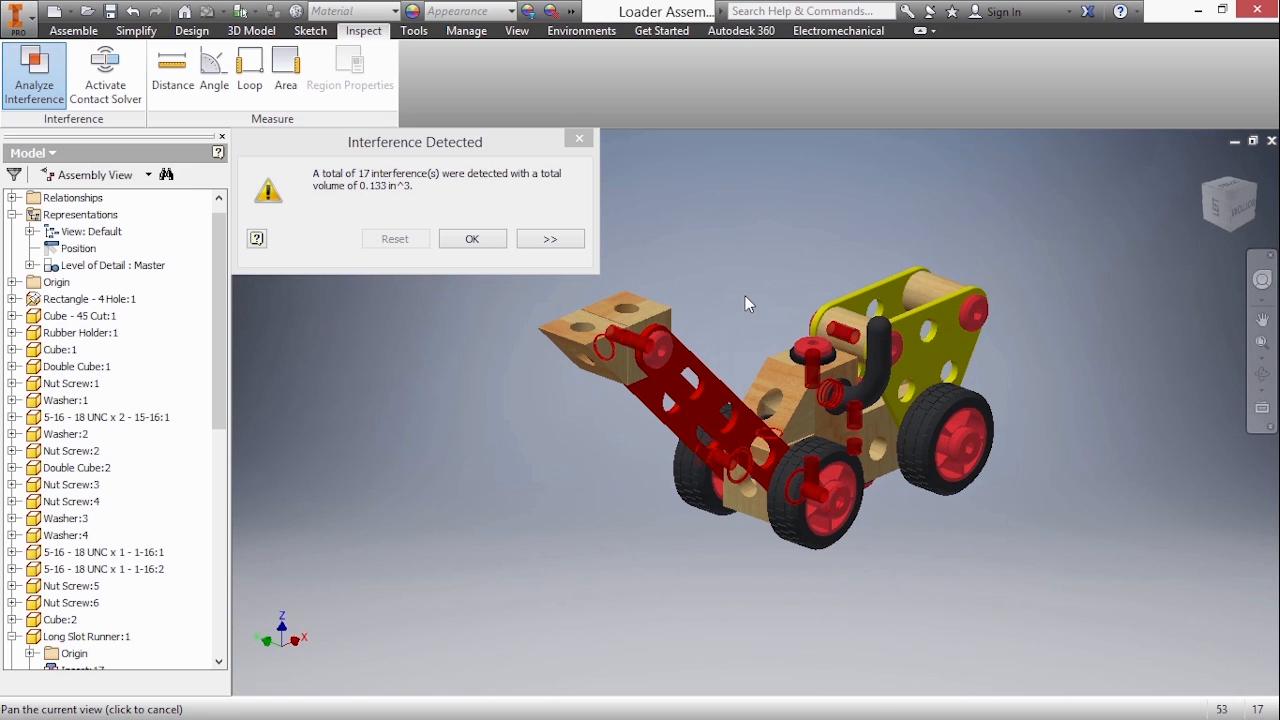
{"action": "mouse_move", "coordinate": [728, 306]}
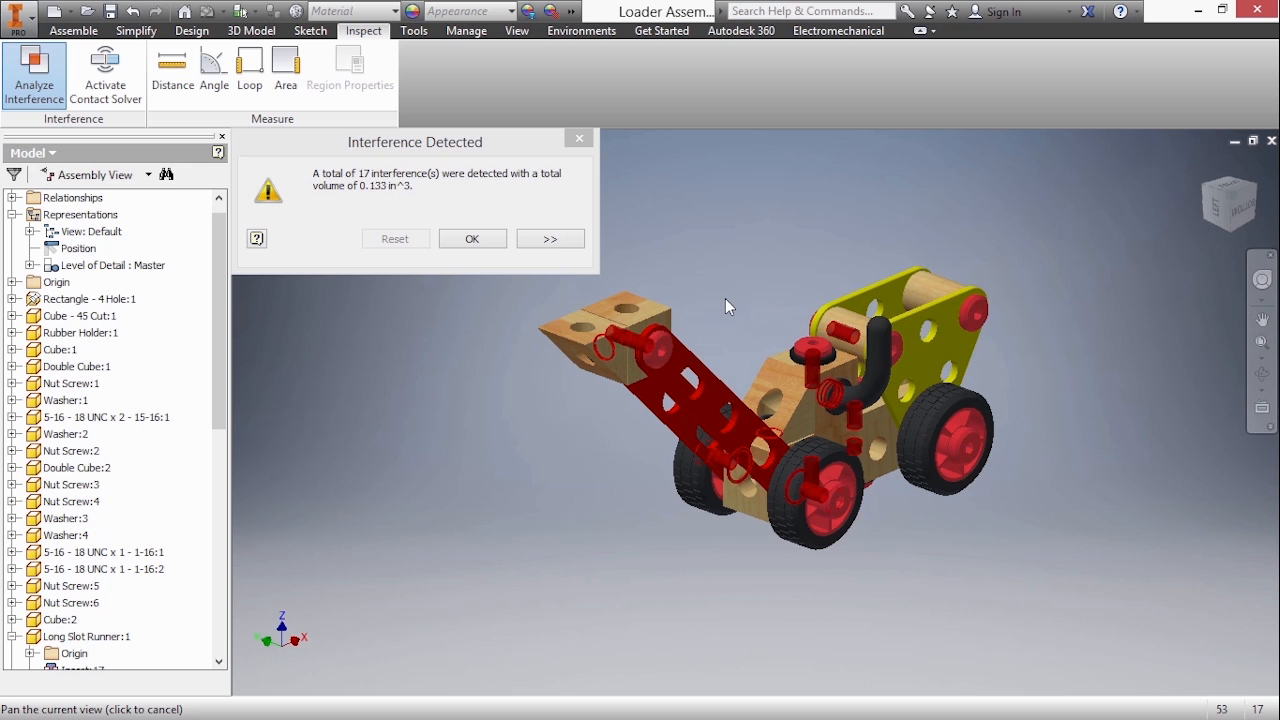
{"action": "left_click", "coordinate": [472, 238]}
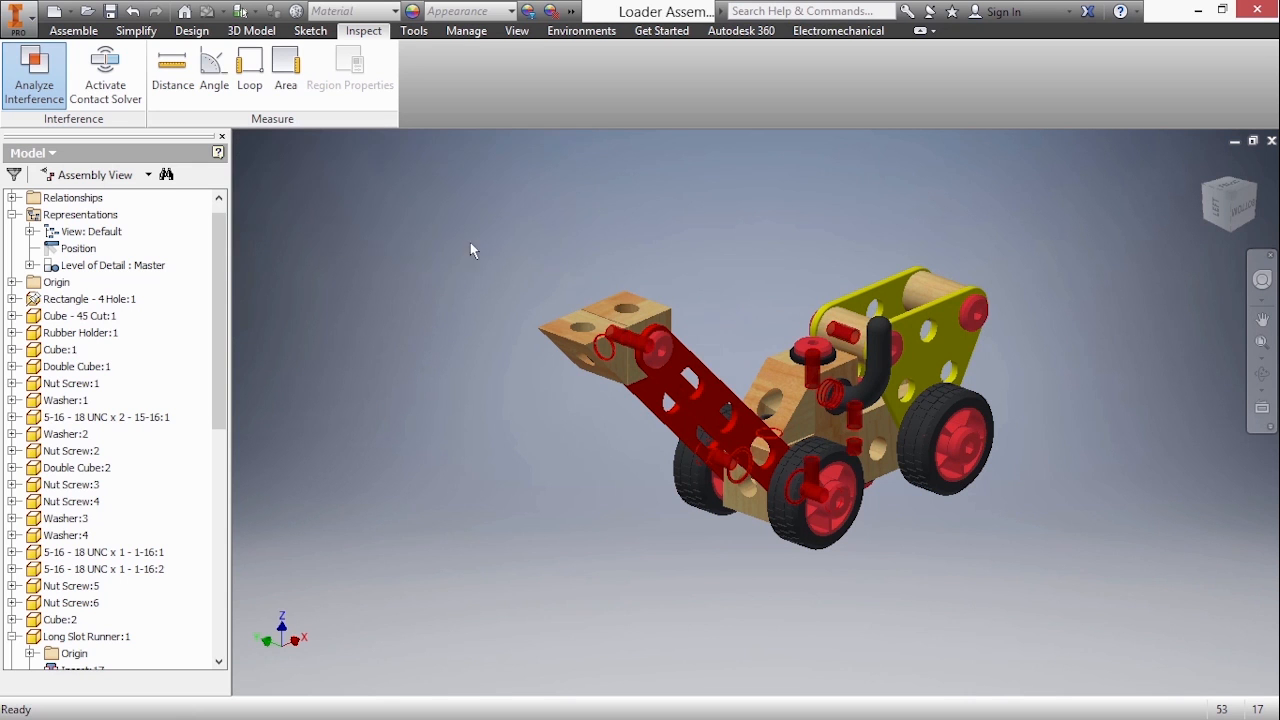
{"action": "mouse_move", "coordinate": [472, 314]}
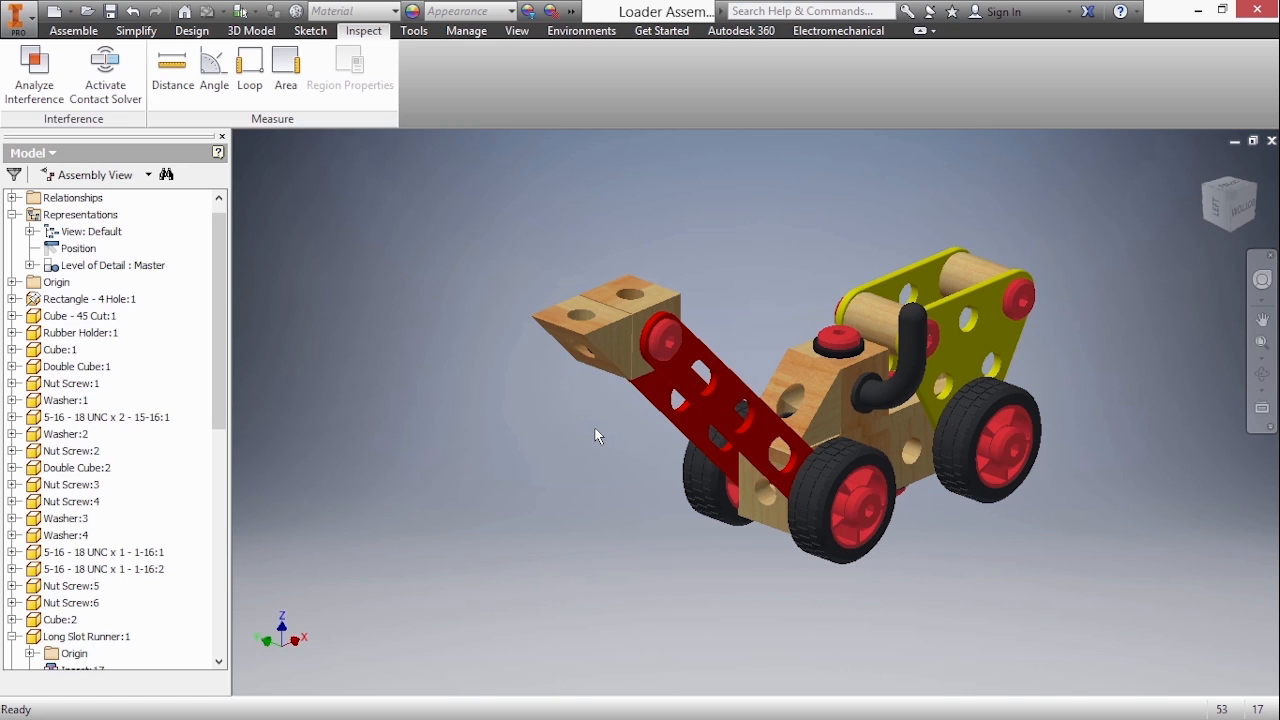
{"action": "mouse_move", "coordinate": [586, 440]}
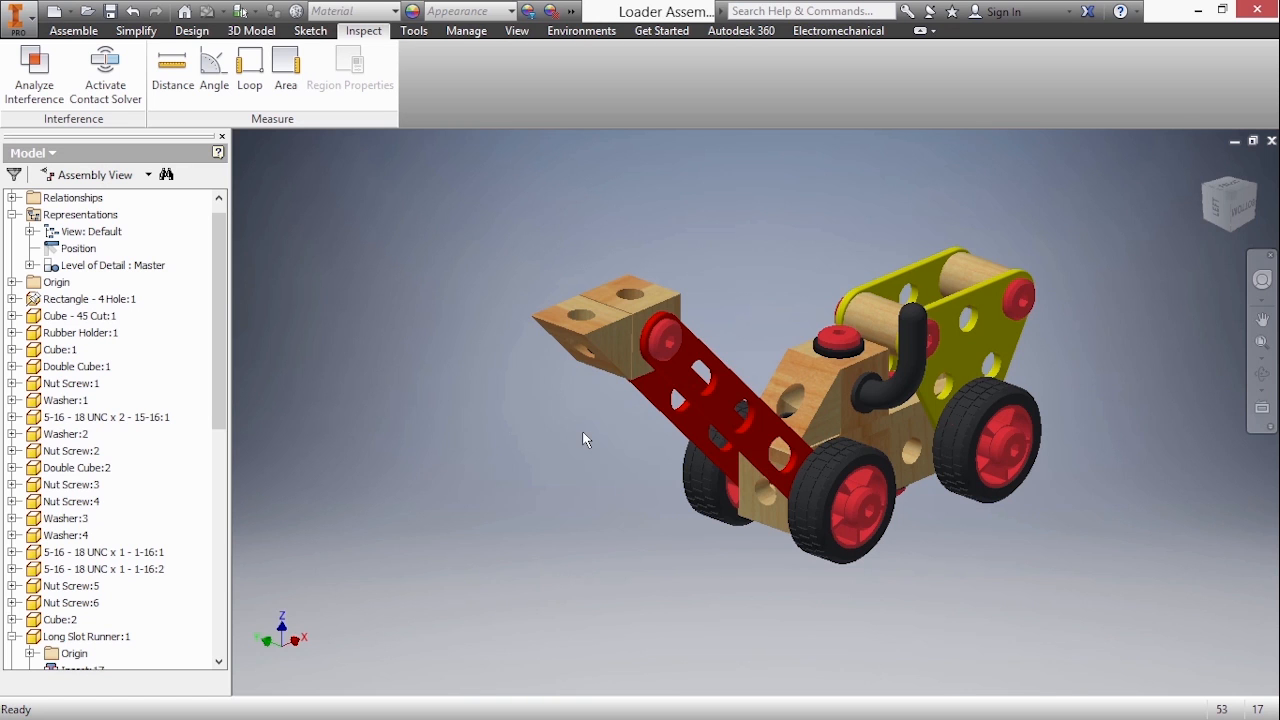
- Set Long Slot Runner:1's Angle:9 constraint from 45 deg to 0, then try -90 deg
{"action": "scroll", "scroll_direction": "down", "scroll_amount": 3}
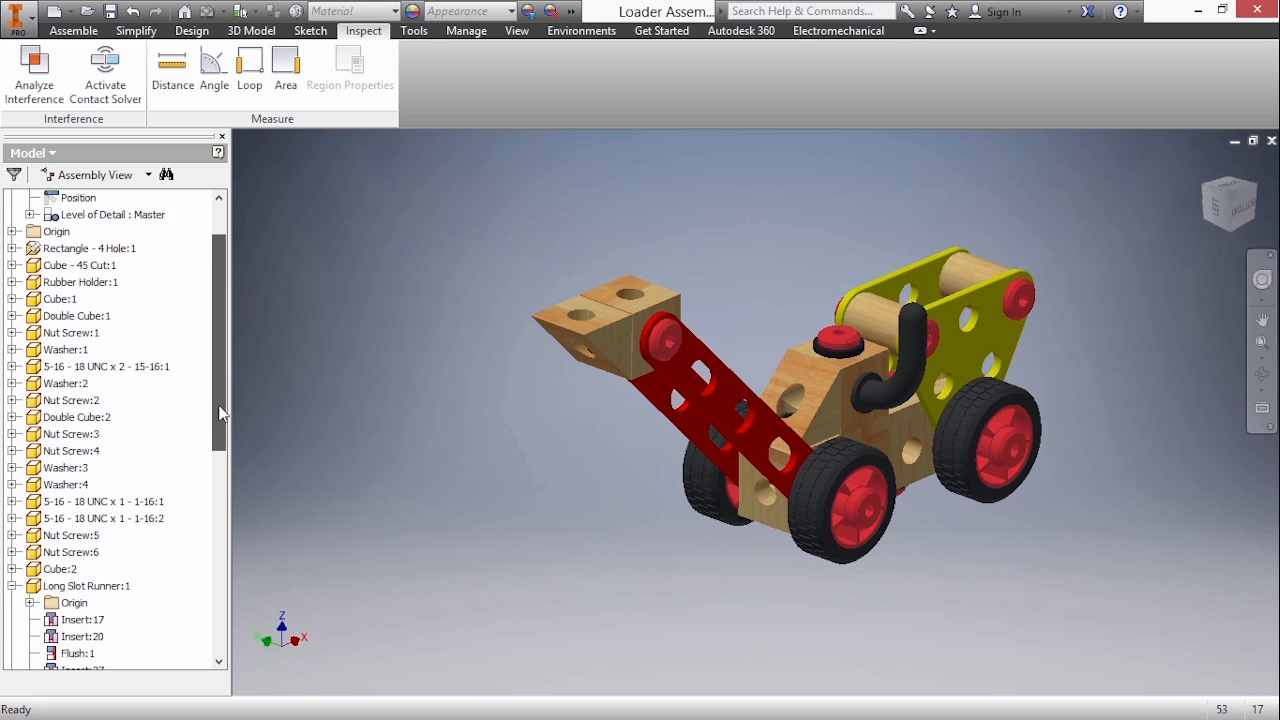
{"action": "scroll", "scroll_direction": "down", "scroll_amount": 3}
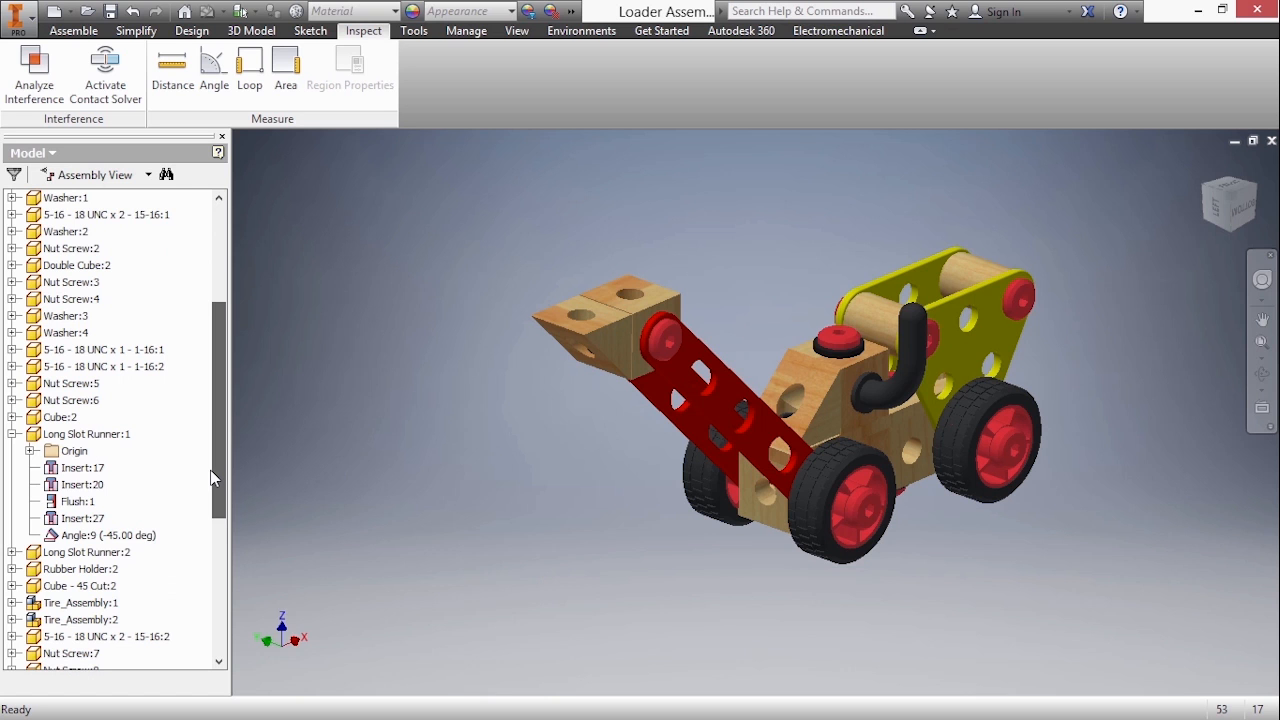
{"action": "left_click", "coordinate": [84, 432]}
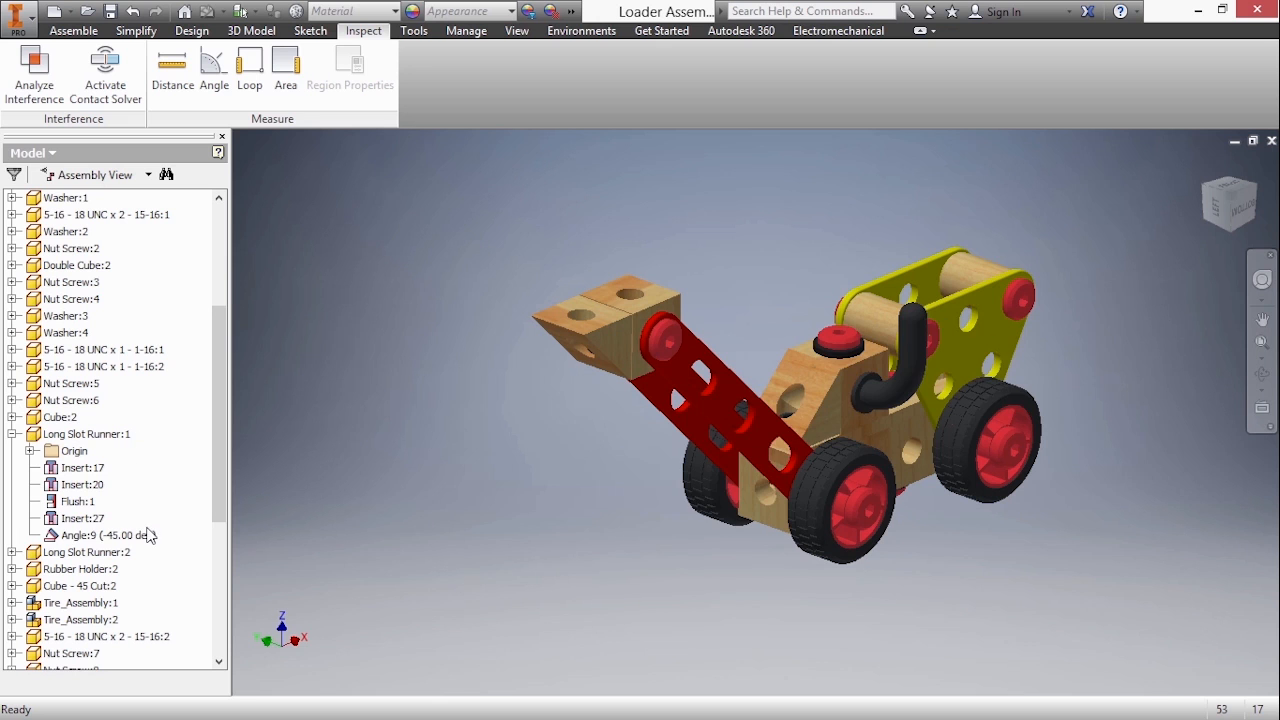
{"action": "left_click", "coordinate": [100, 536]}
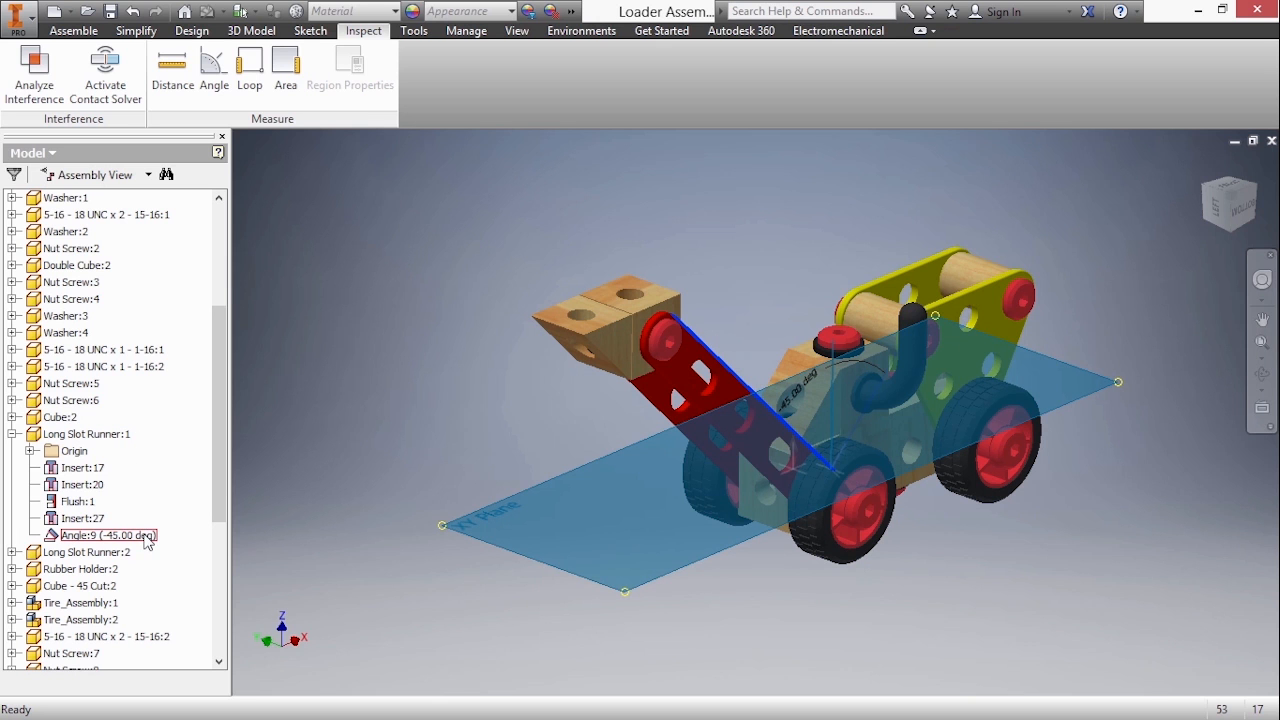
{"action": "mouse_move", "coordinate": [324, 528]}
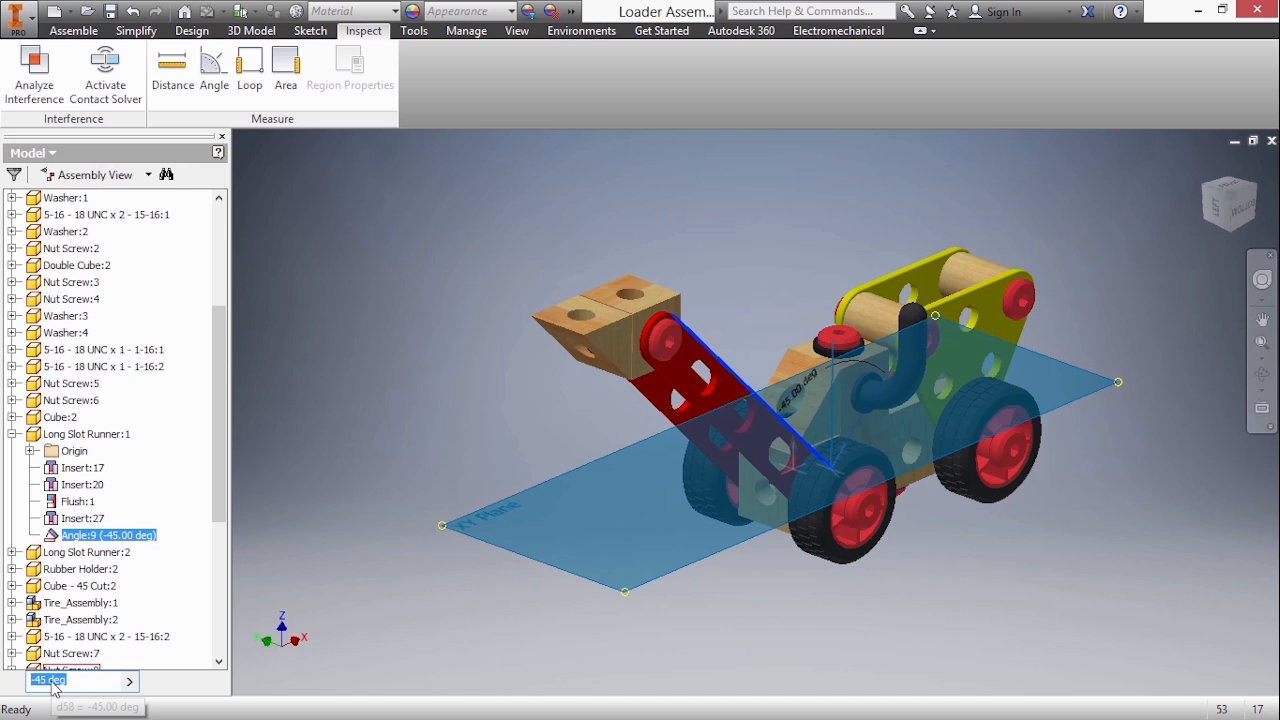
{"action": "type", "text": "0"}
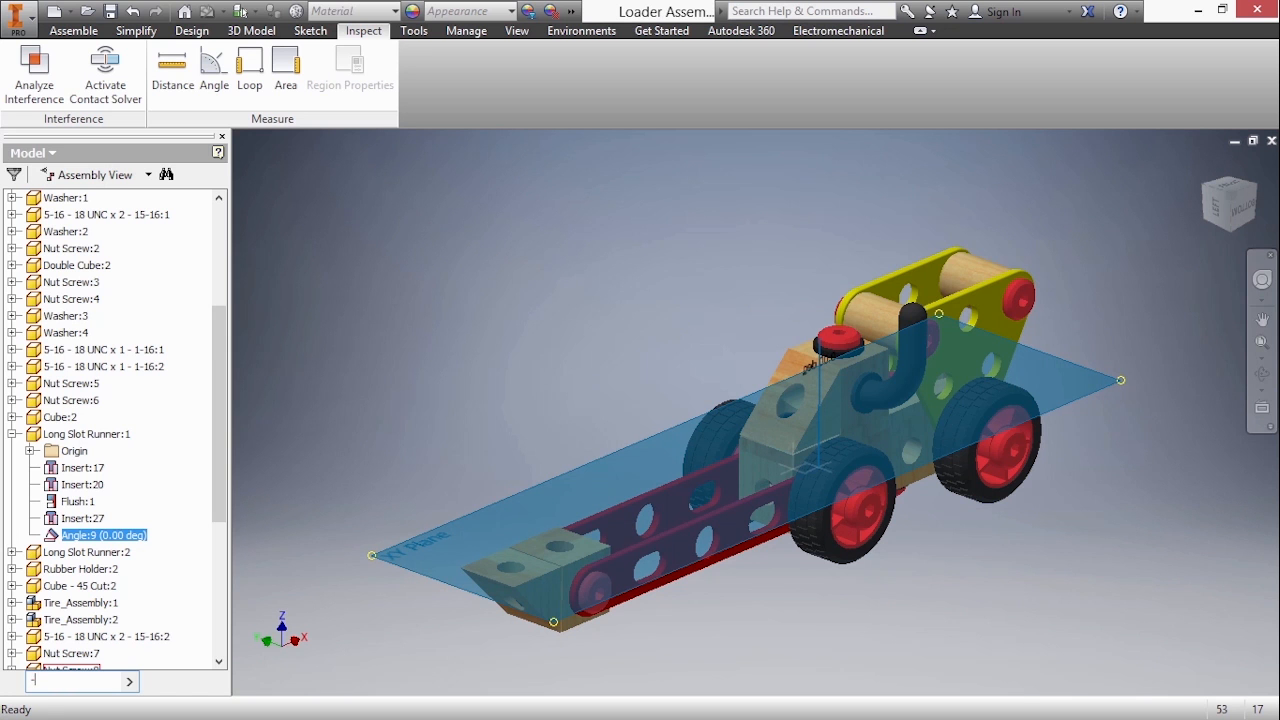
{"action": "type", "text": "-90 deg"}
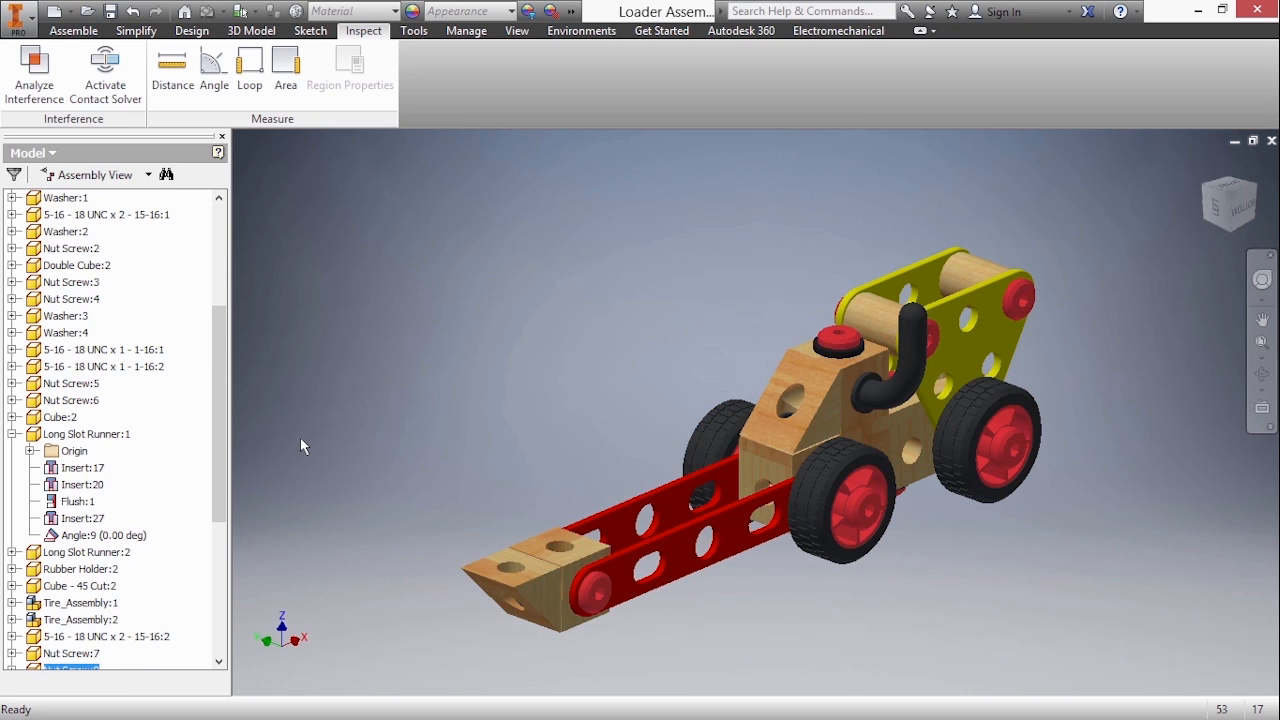
- Drive Angle:9 from 0 to -90 deg to raise the bucket, then return it to the start
{"action": "right_click", "coordinate": [76, 536]}
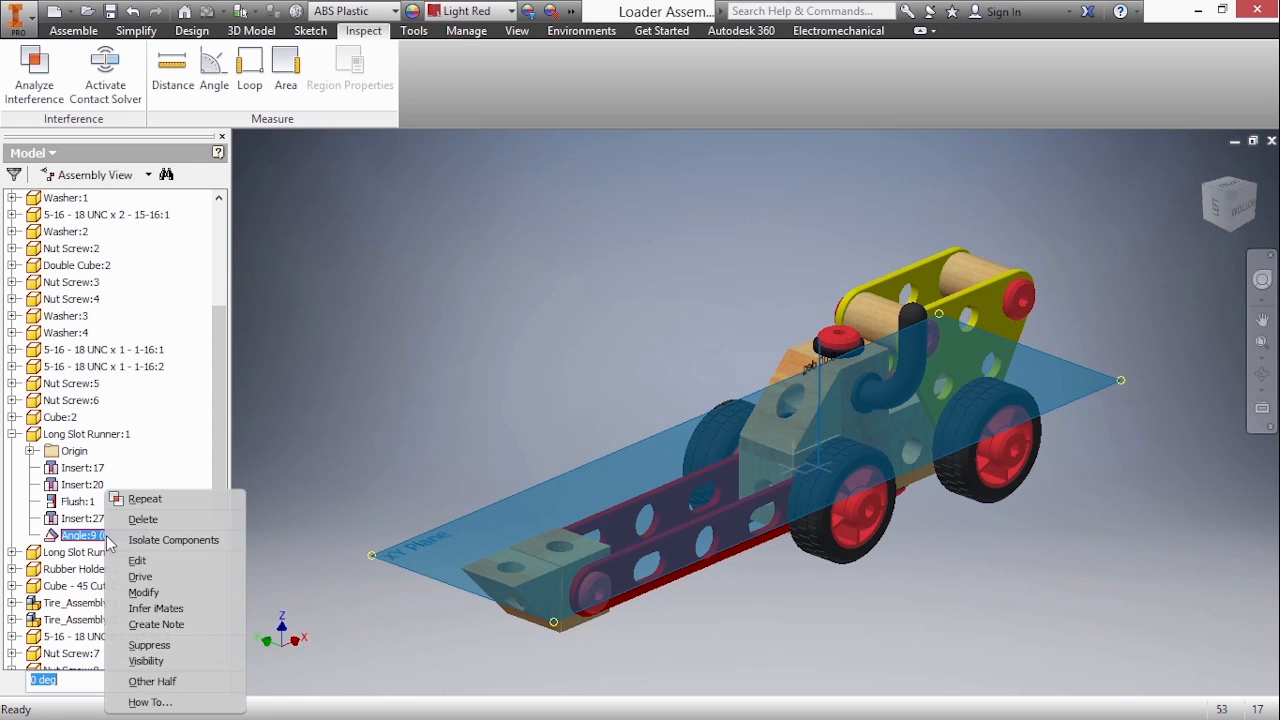
{"action": "mouse_move", "coordinate": [140, 576]}
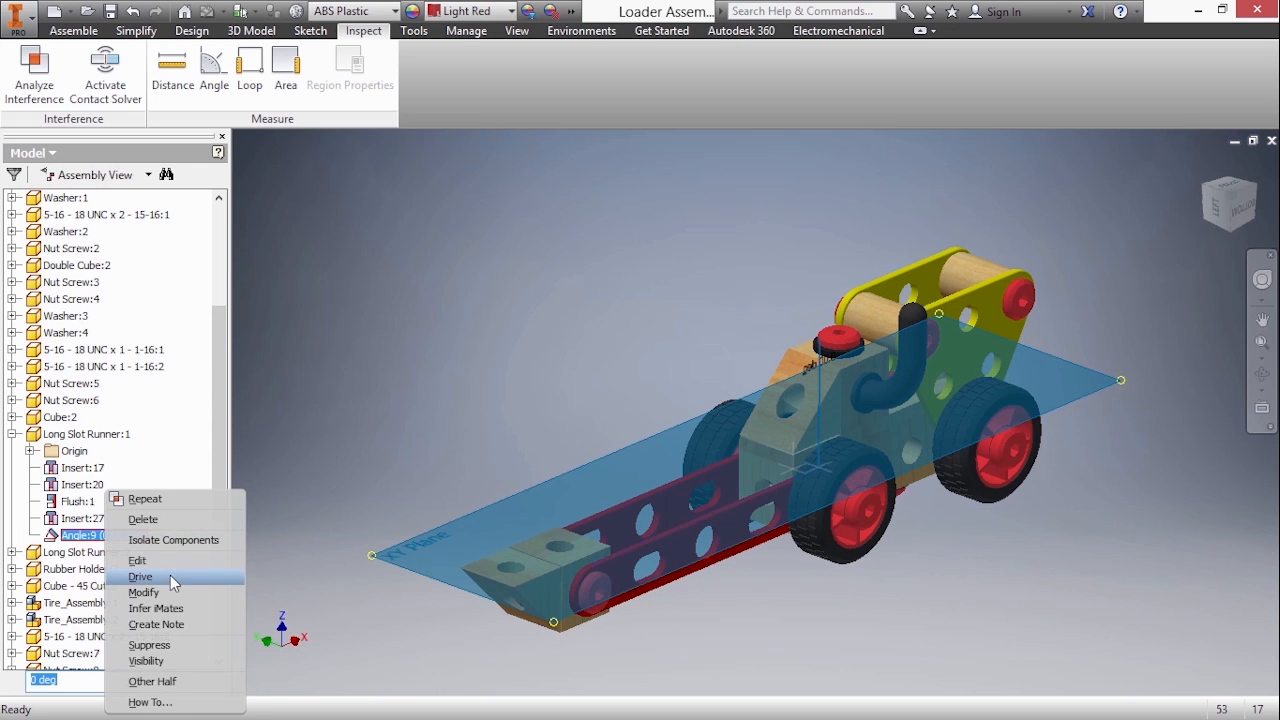
{"action": "left_click", "coordinate": [140, 576]}
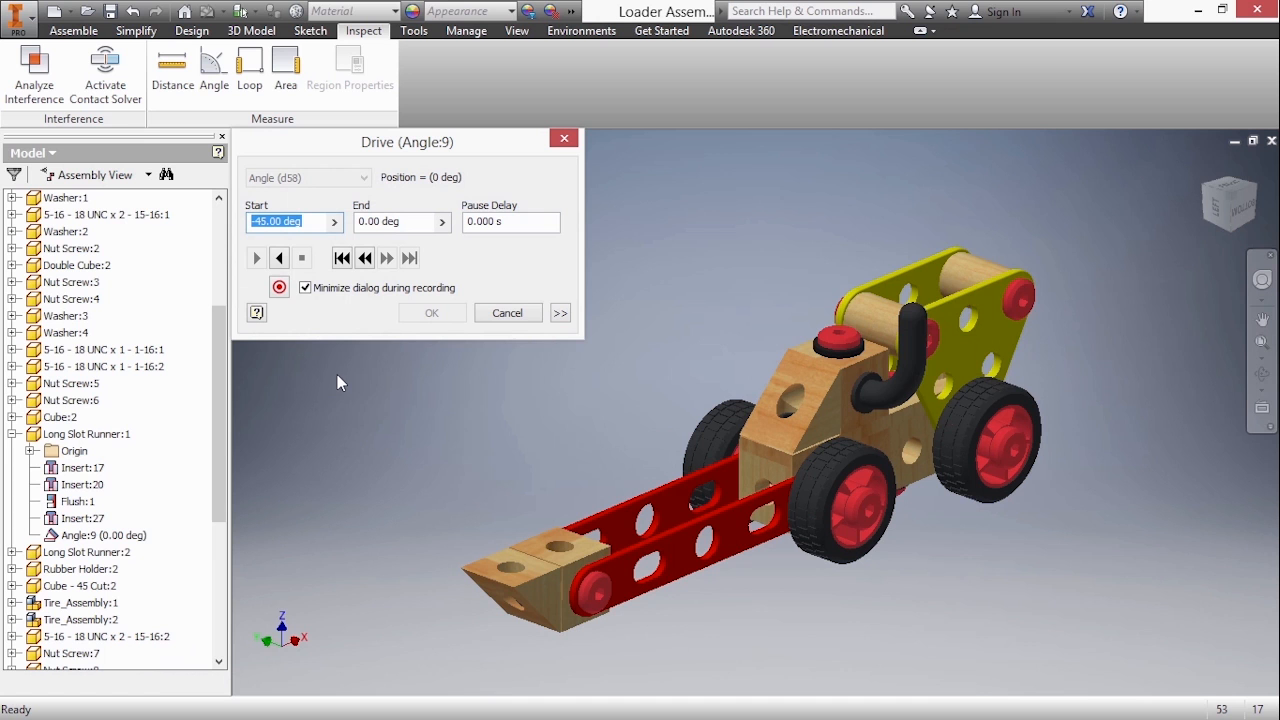
{"action": "mouse_move", "coordinate": [344, 308]}
{"action": "type", "text": "0"}
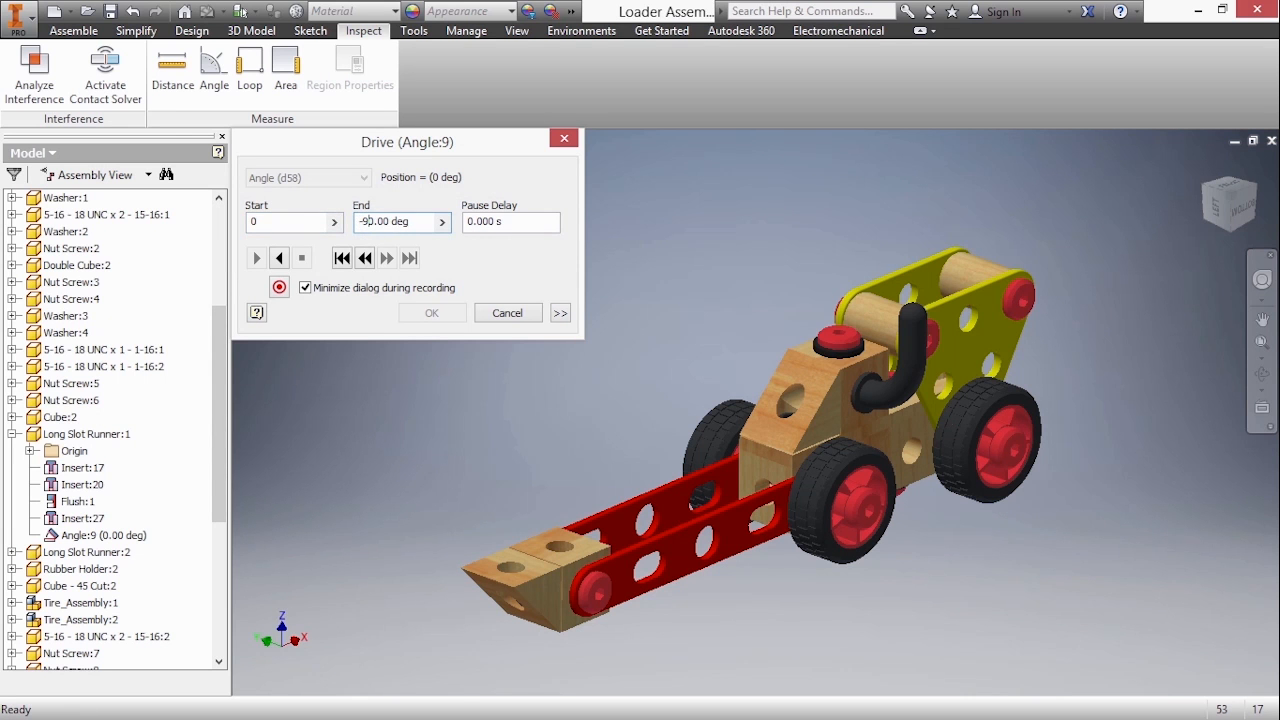
{"action": "left_click", "coordinate": [280, 258]}
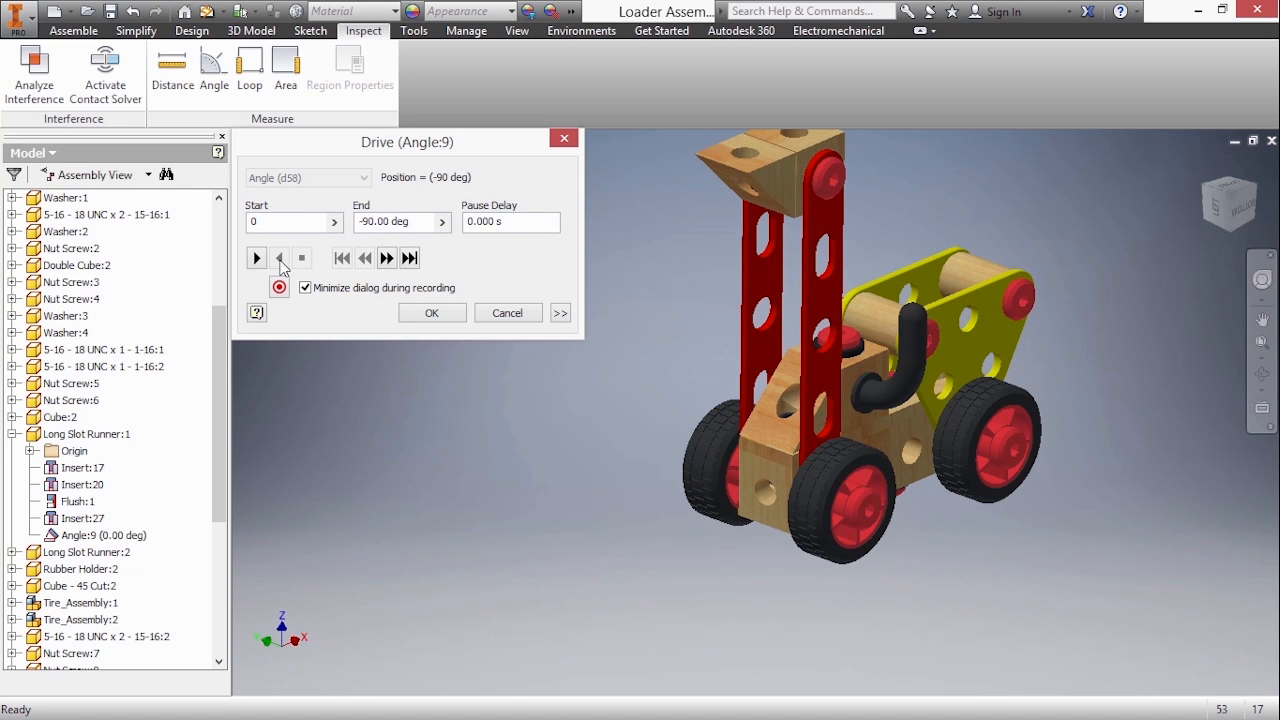
{"action": "left_click", "coordinate": [256, 258]}
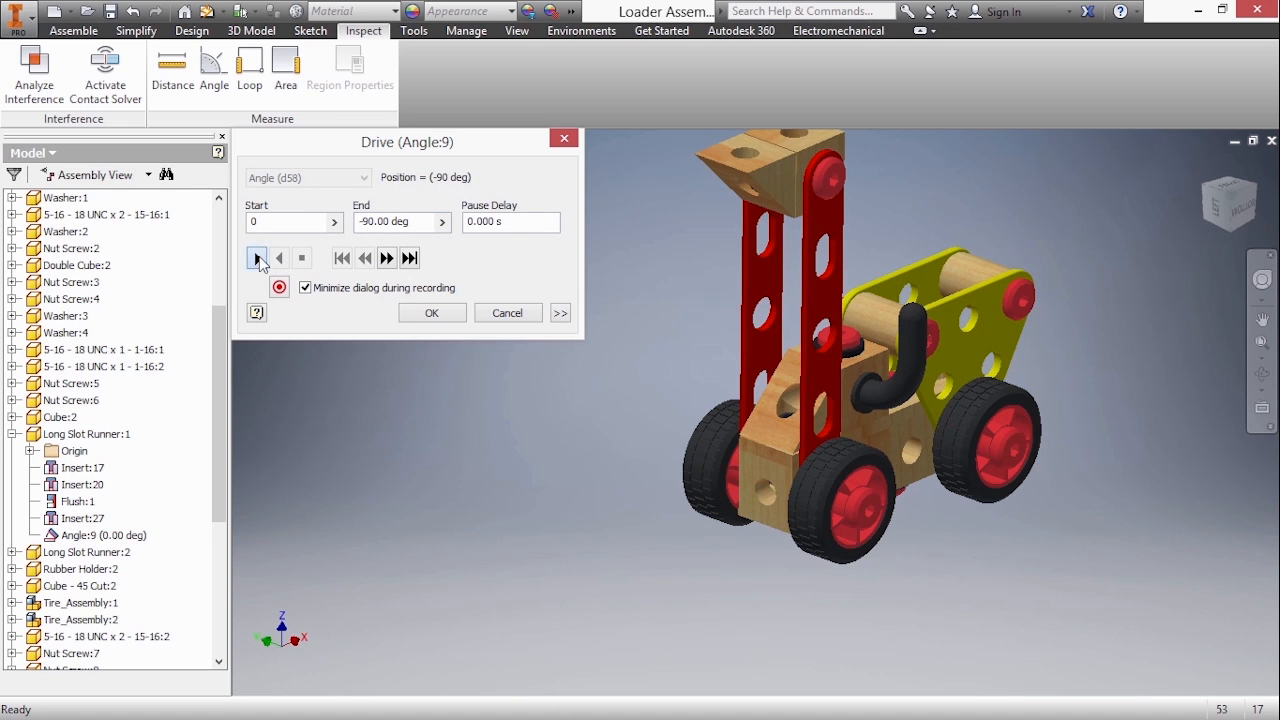
{"action": "left_click", "coordinate": [256, 258]}
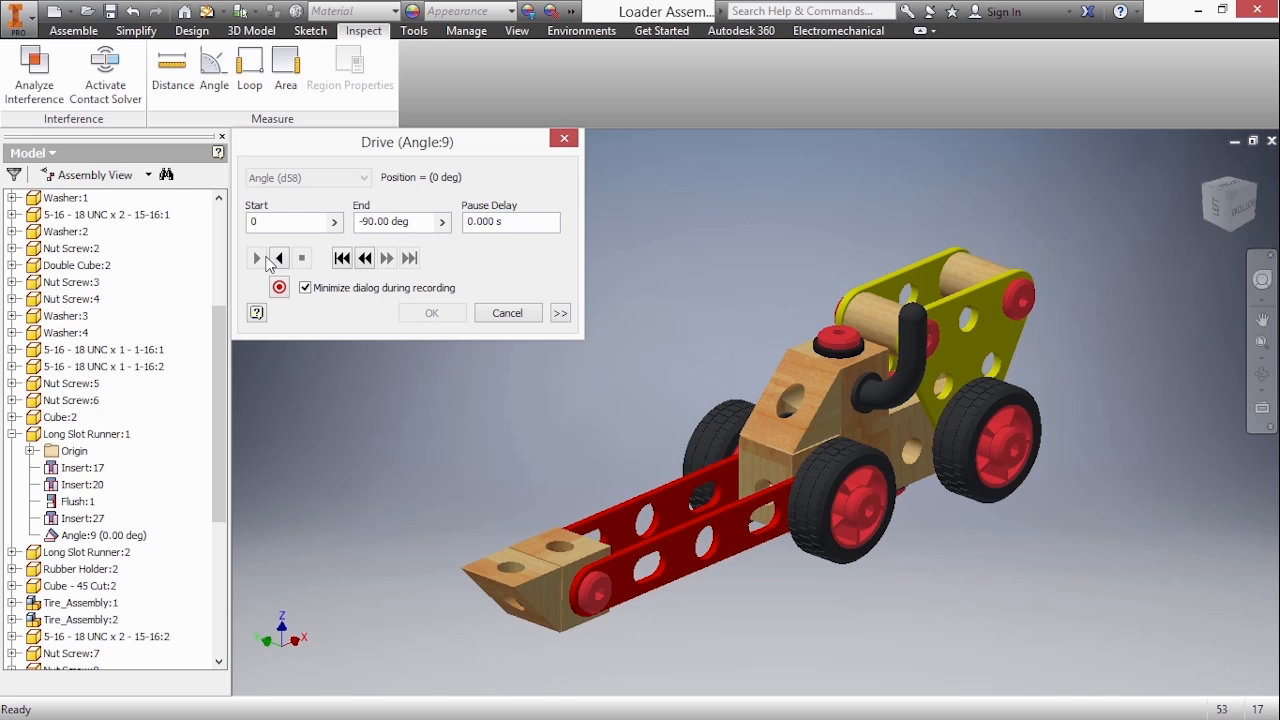
- Run the bucket through its -90 deg range again forward and reverse, leaving it lowered
{"action": "left_click", "coordinate": [256, 258]}
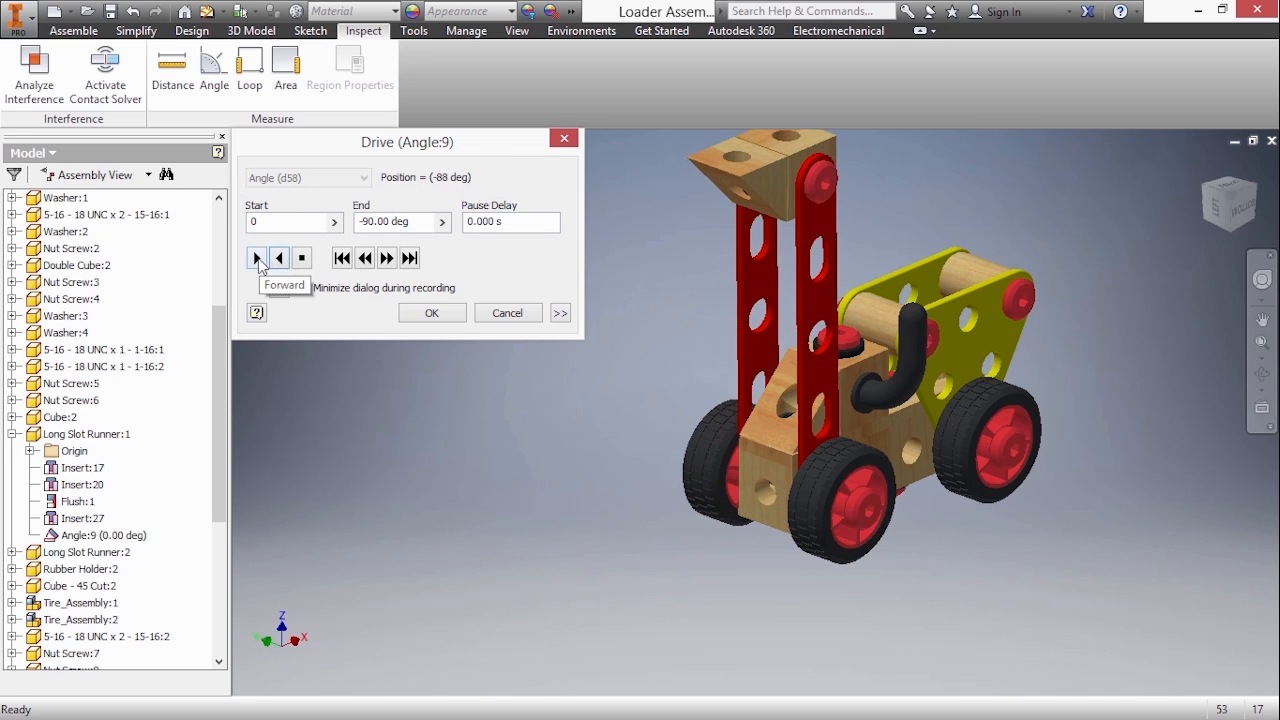
{"action": "left_click", "coordinate": [256, 258]}
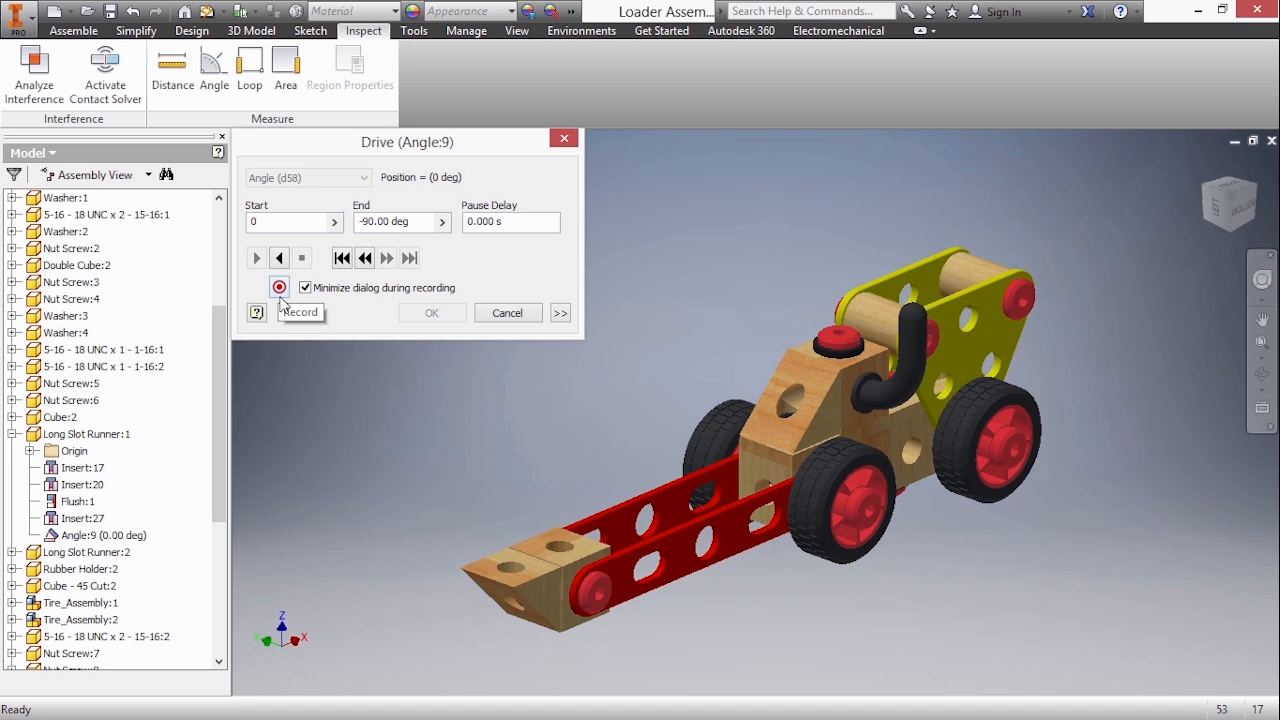
{"action": "mouse_move", "coordinate": [280, 258]}
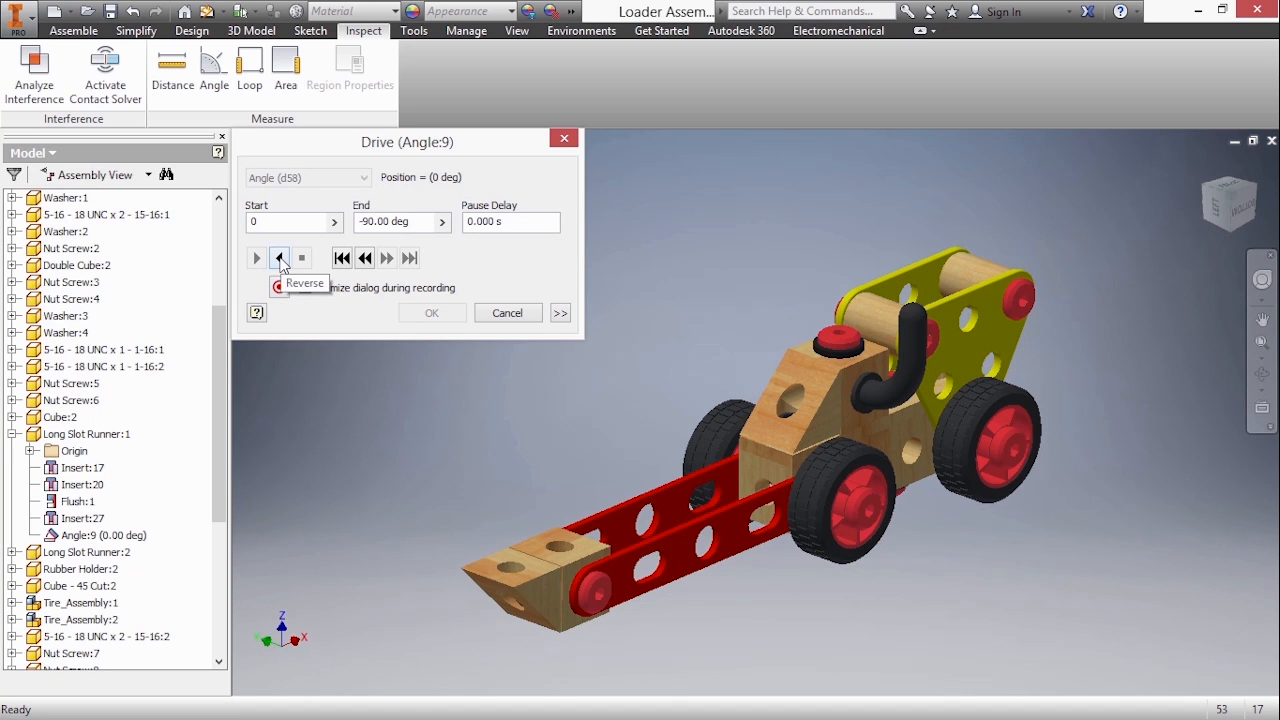
{"action": "left_click", "coordinate": [256, 258]}
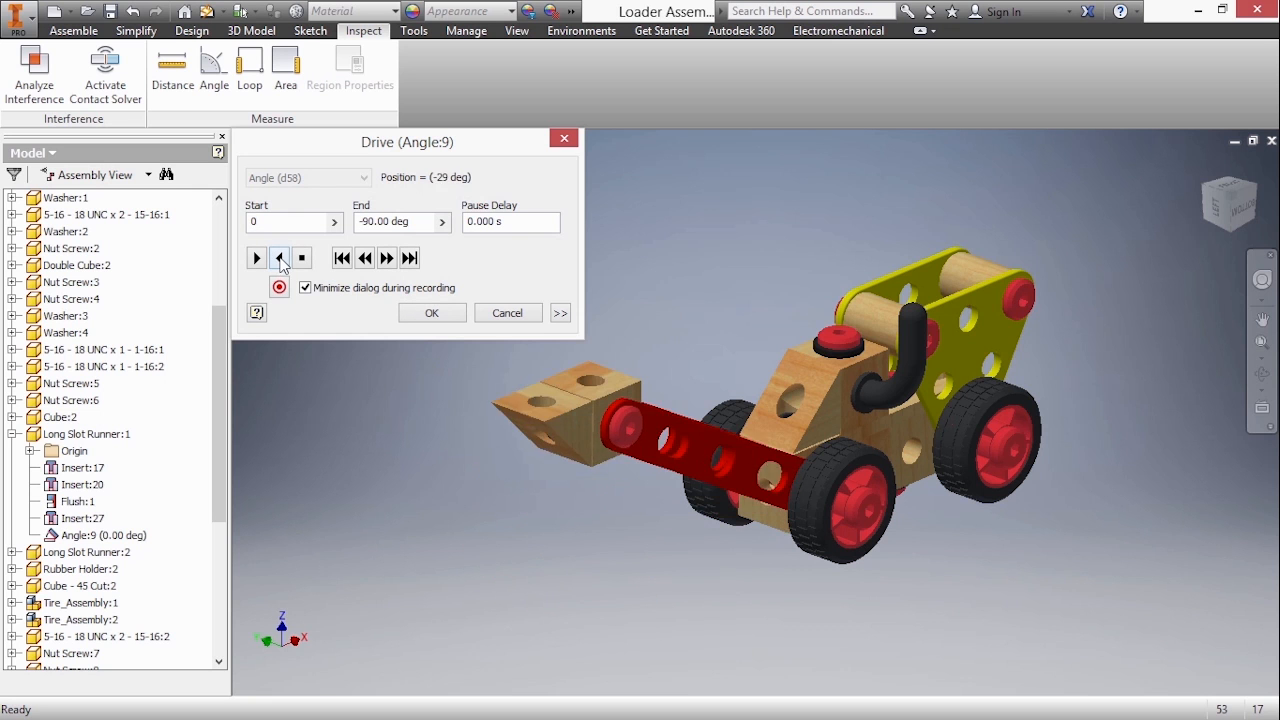
{"action": "left_click", "coordinate": [280, 258]}
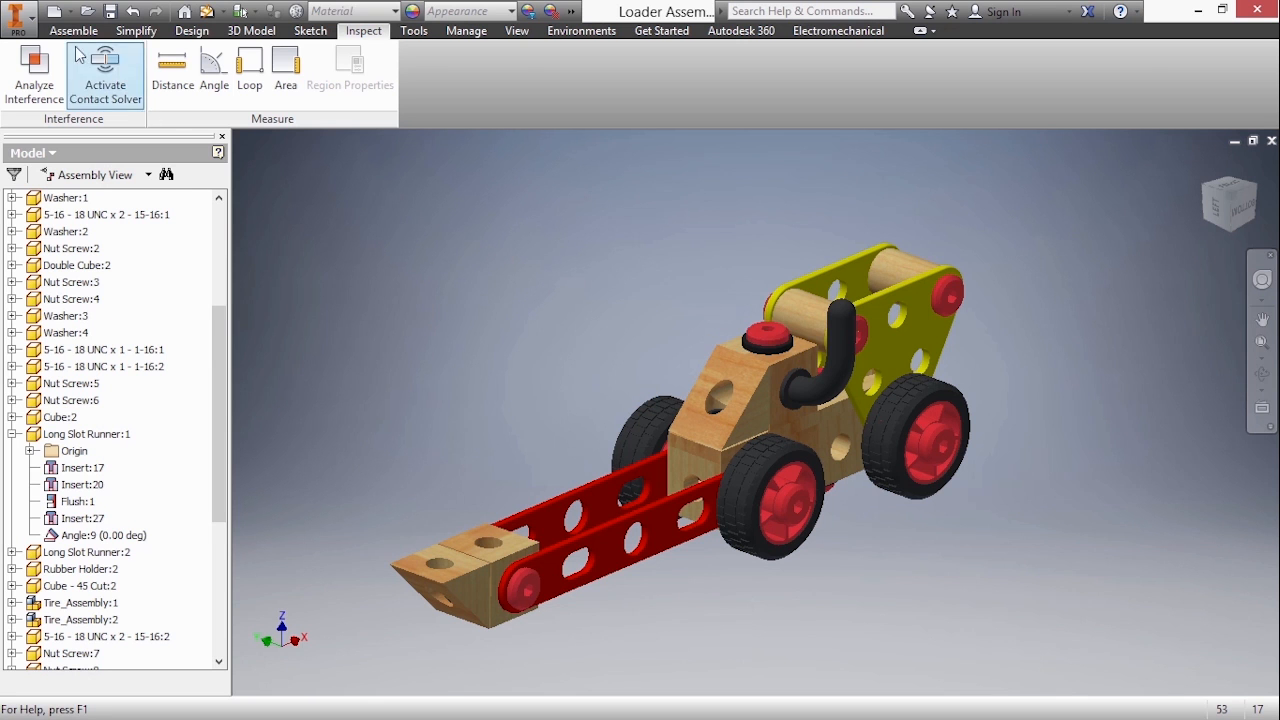
- Show the loader assembly's Bill of Materials from the Assemble Manage panel
{"action": "left_click", "coordinate": [72, 30]}
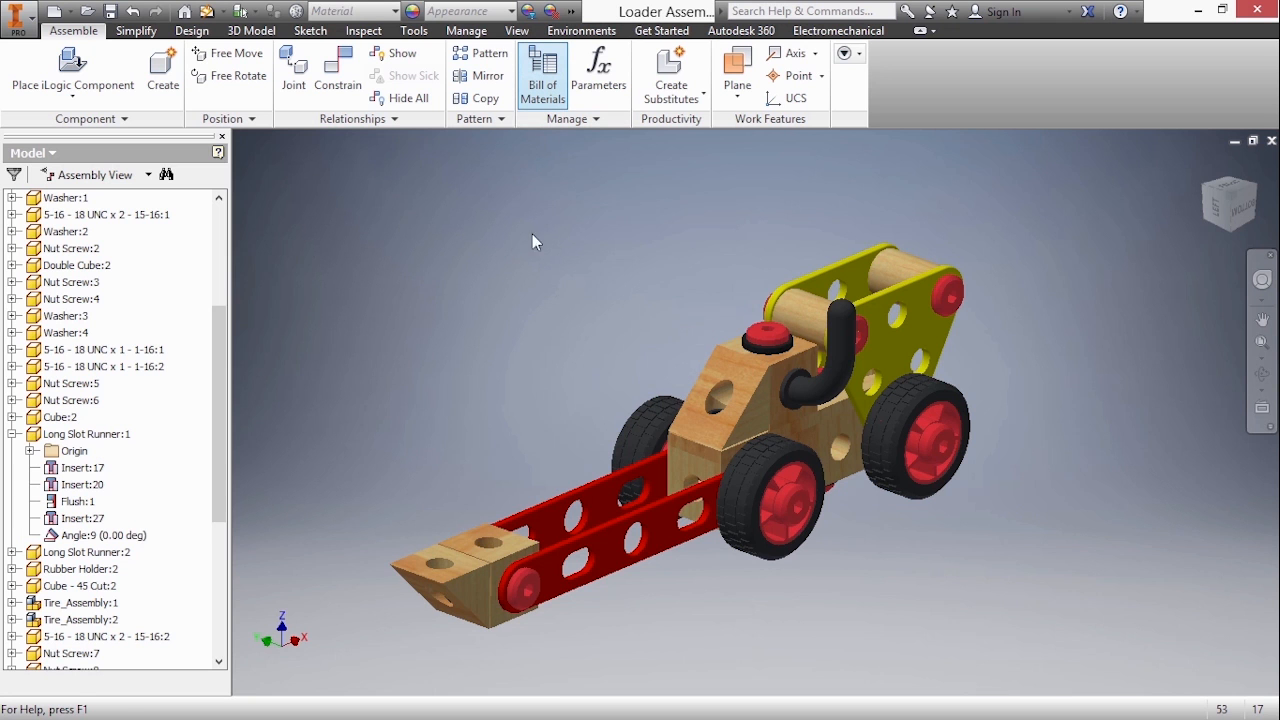
{"action": "mouse_move", "coordinate": [324, 534]}
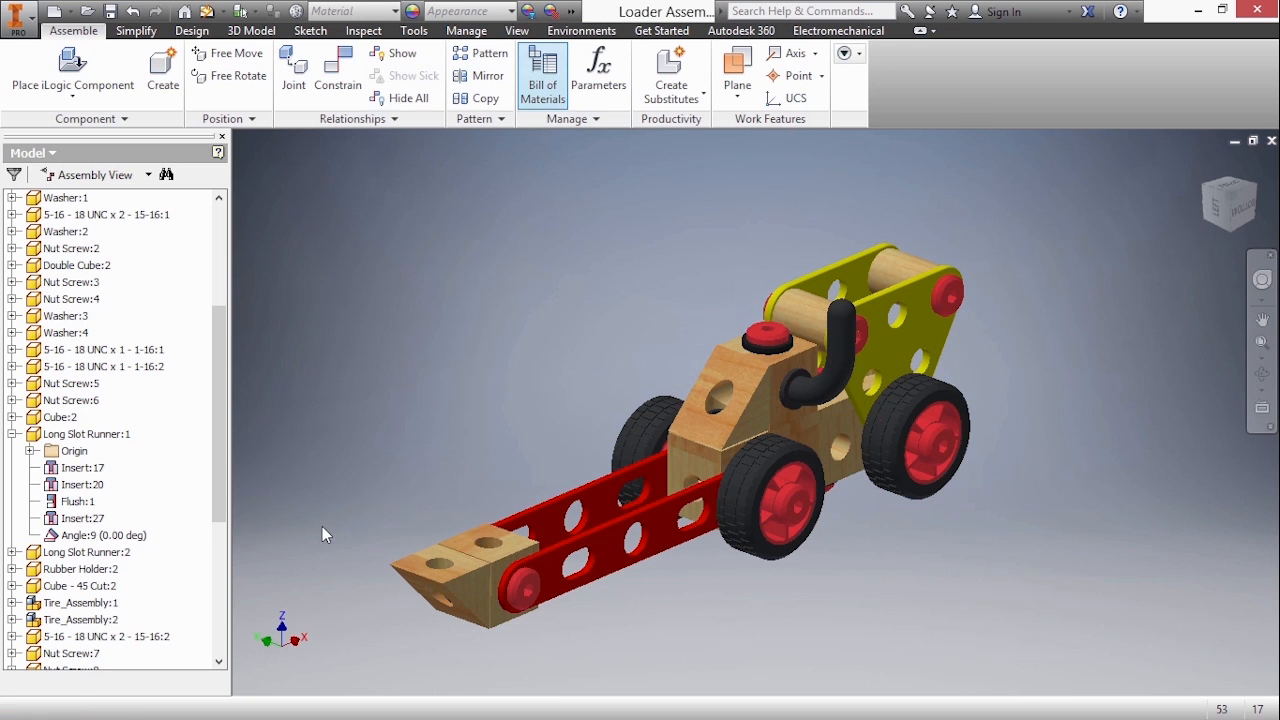
{"action": "left_click", "coordinate": [542, 74]}
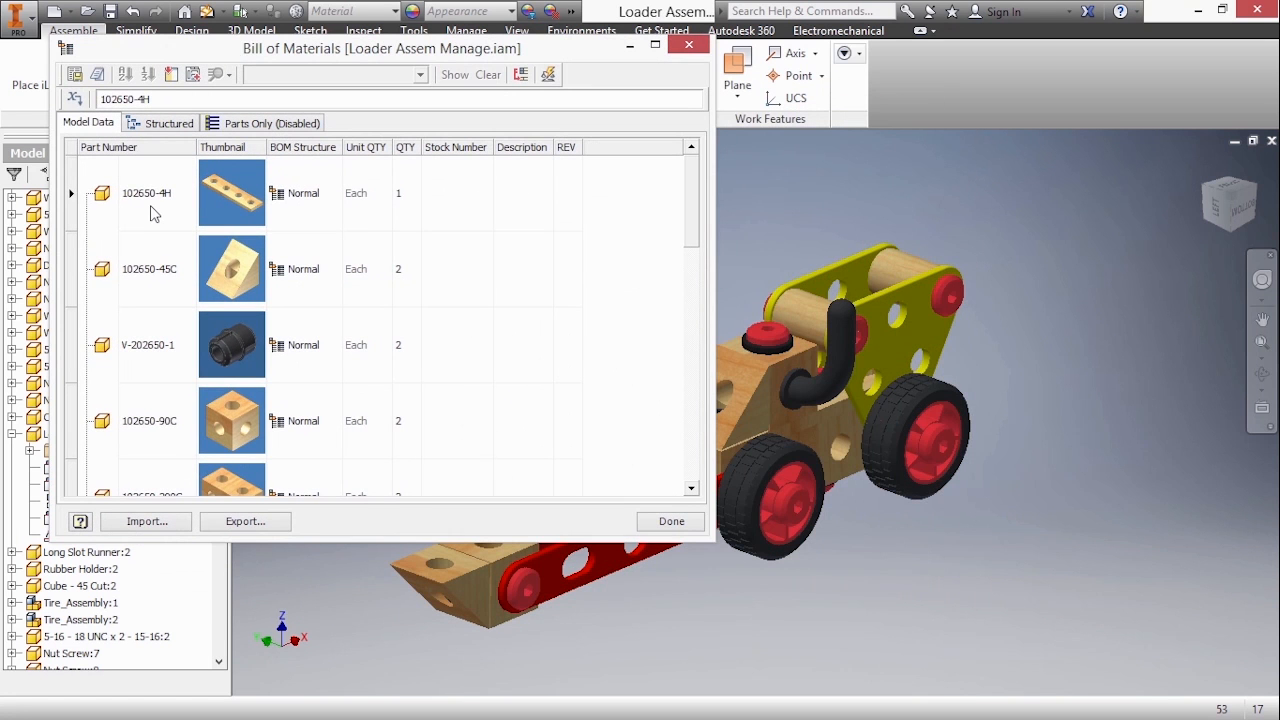
- Highlight the first listed part and its BOM structure entry in the model
{"action": "left_click", "coordinate": [232, 192]}
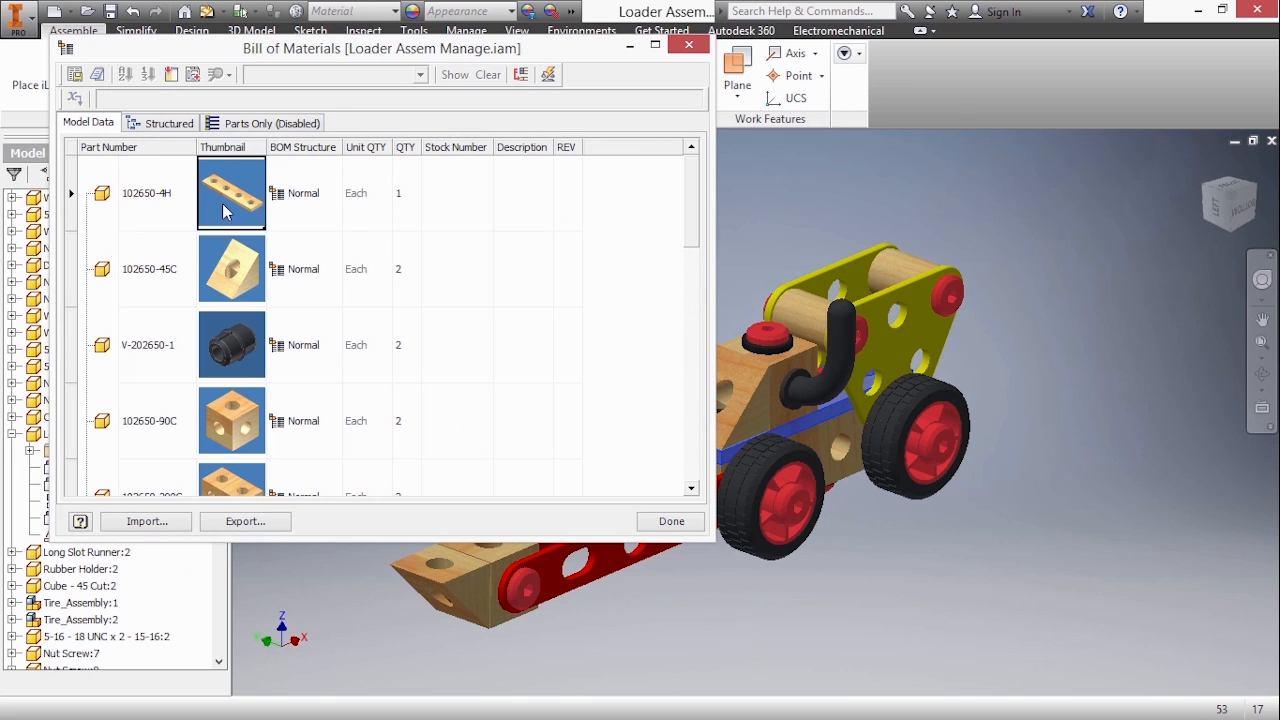
{"action": "left_click", "coordinate": [304, 192]}
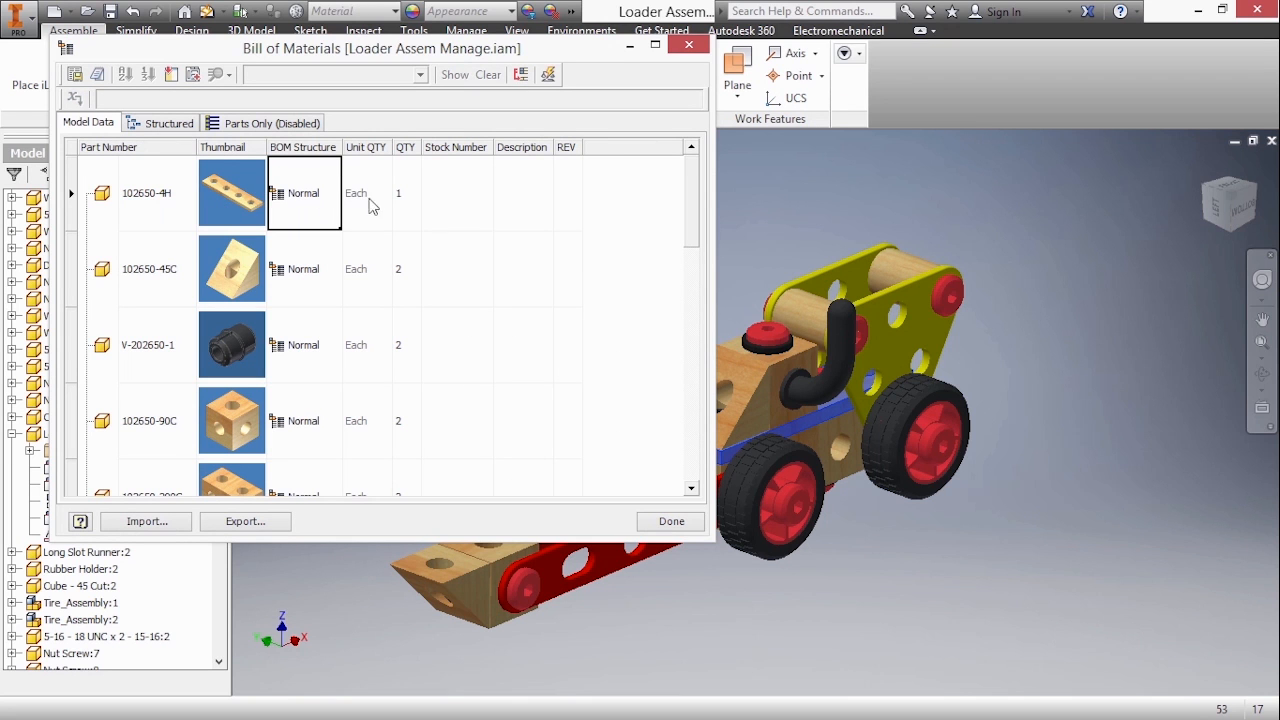
{"action": "left_click", "coordinate": [456, 192]}
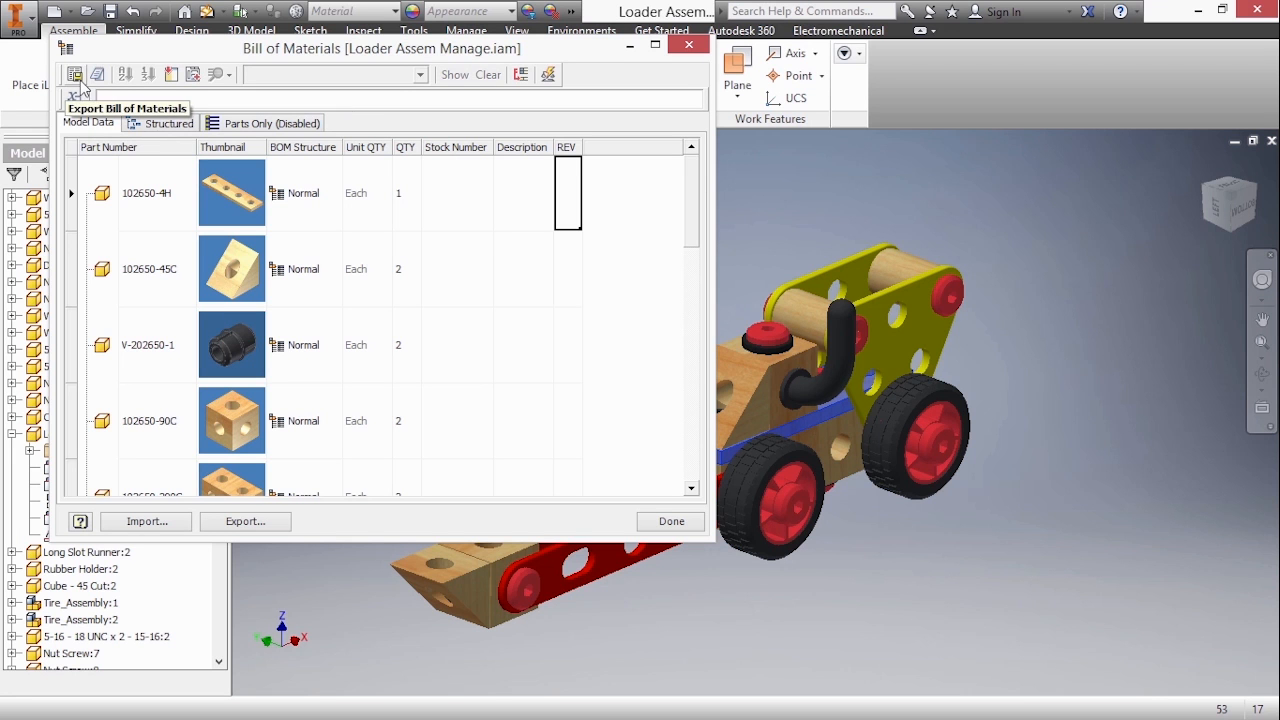
- Configure a Structured export with first-level children only, check the second part, and close the BOM
{"action": "left_click", "coordinate": [74, 74]}
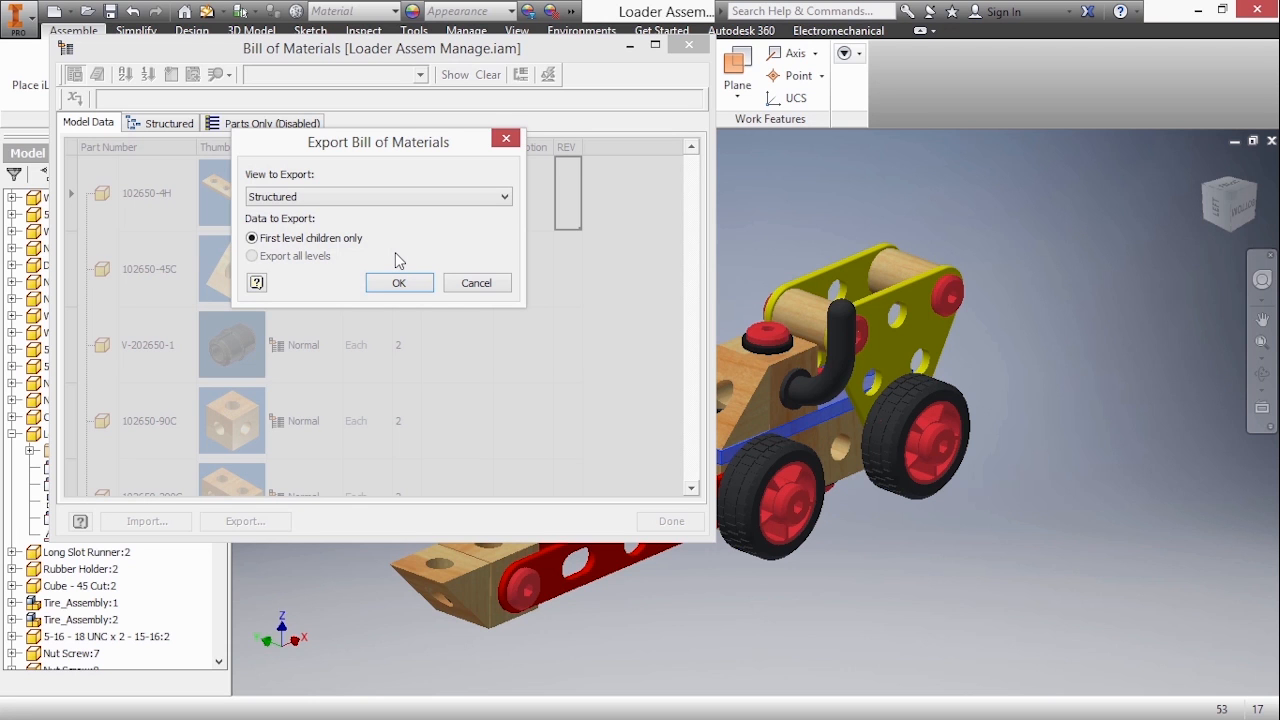
{"action": "left_click", "coordinate": [476, 282]}
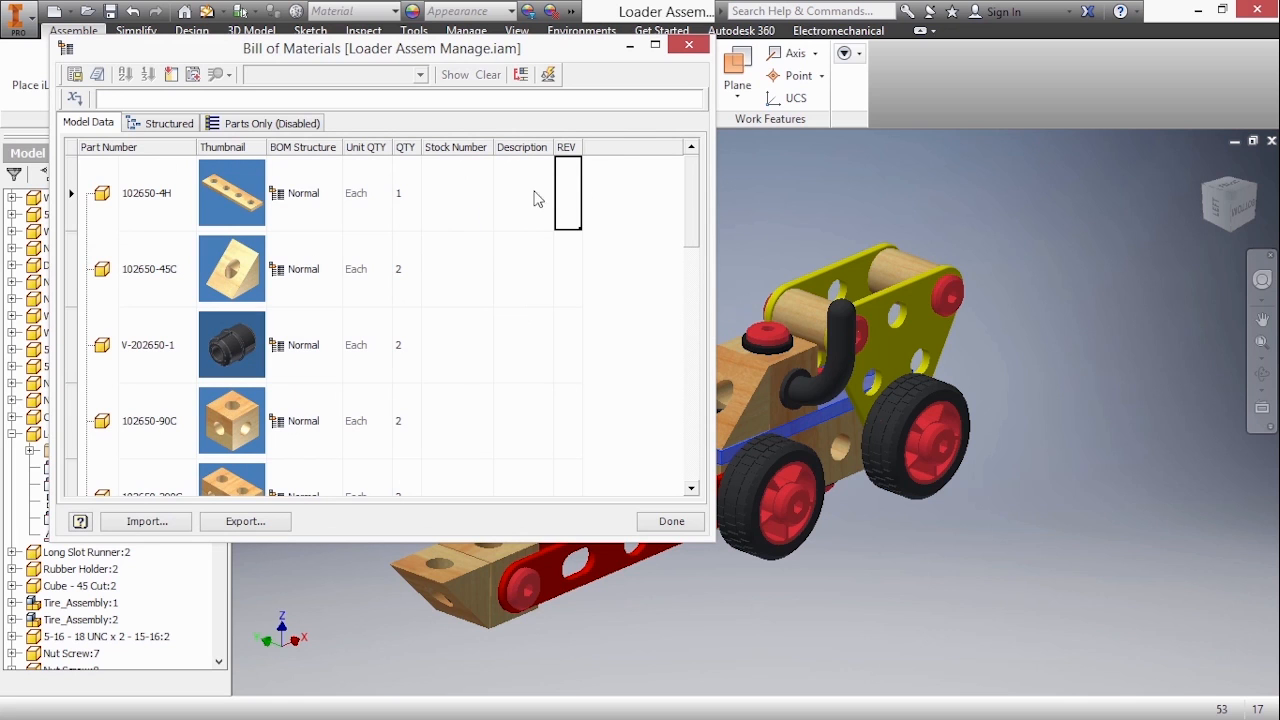
{"action": "mouse_move", "coordinate": [448, 288]}
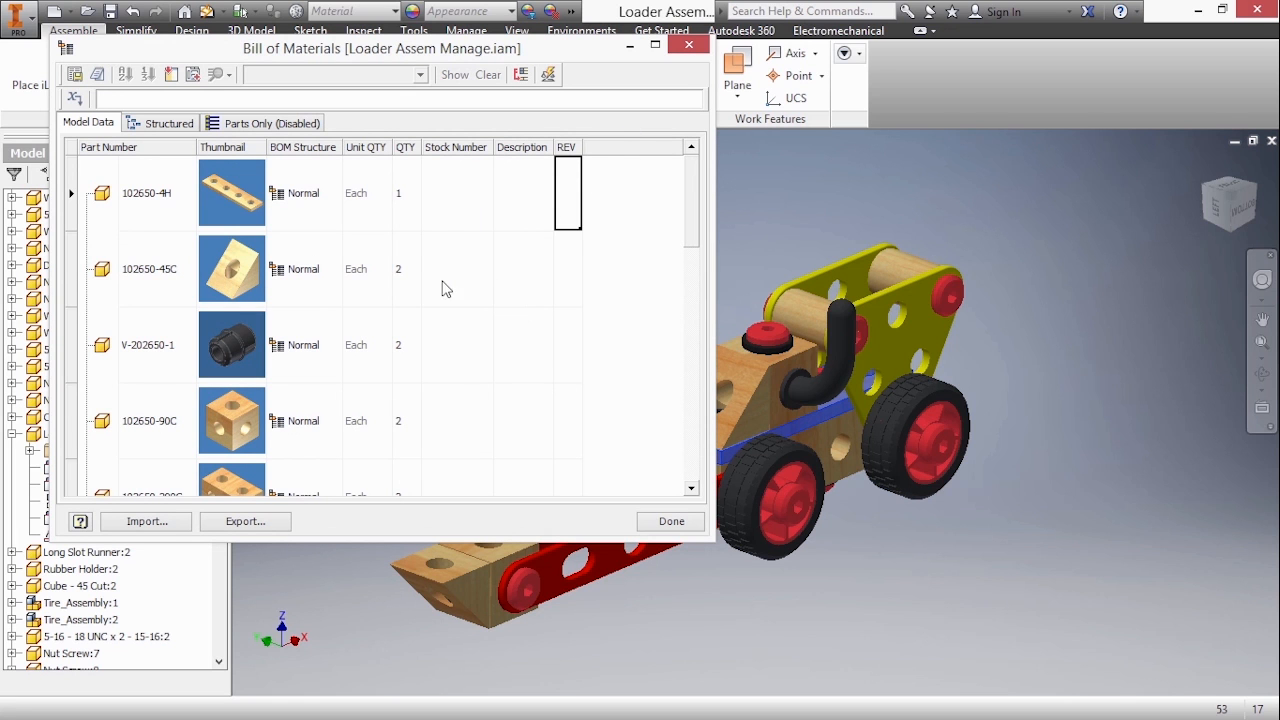
{"action": "left_click", "coordinate": [456, 268]}
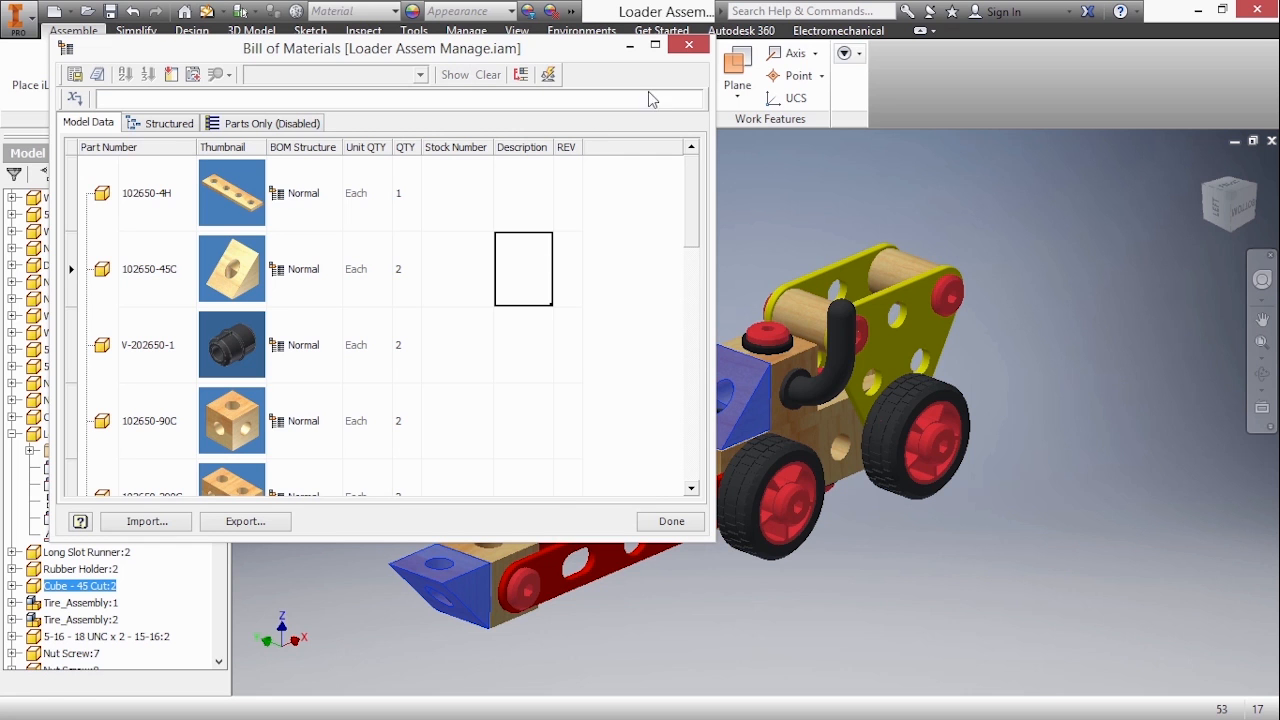
{"action": "mouse_move", "coordinate": [688, 46]}
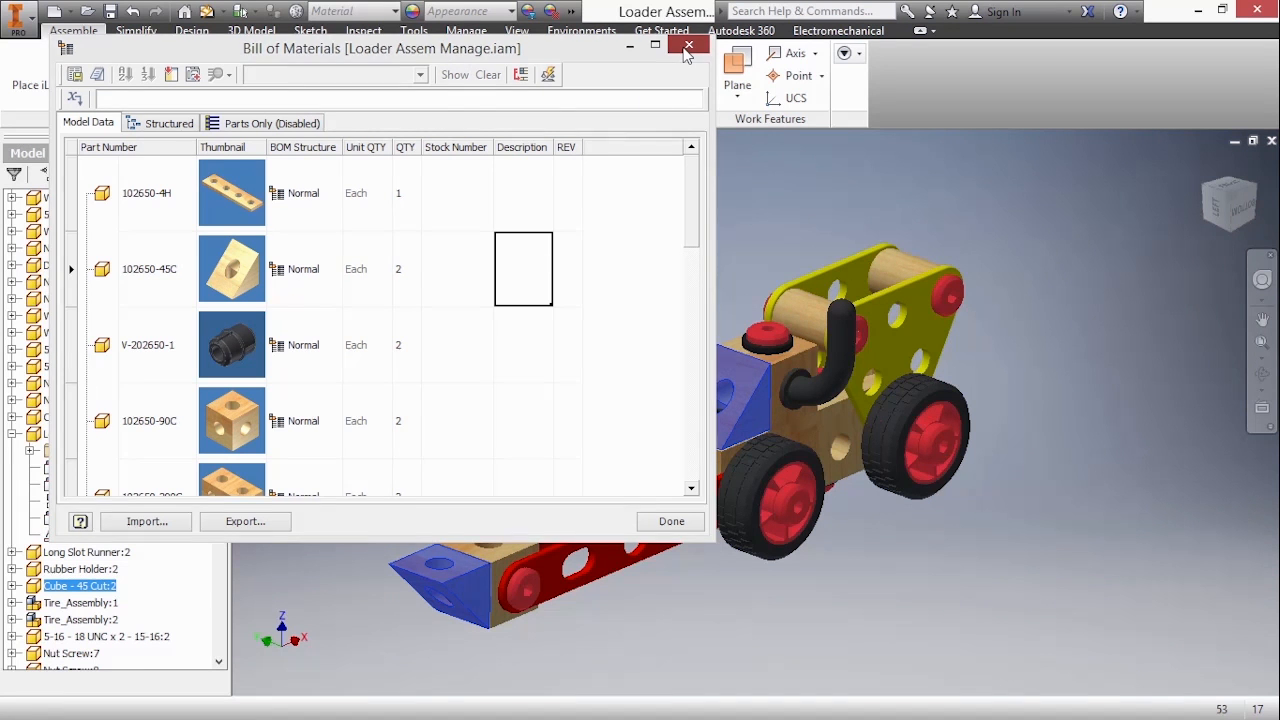
{"action": "left_click", "coordinate": [688, 46]}
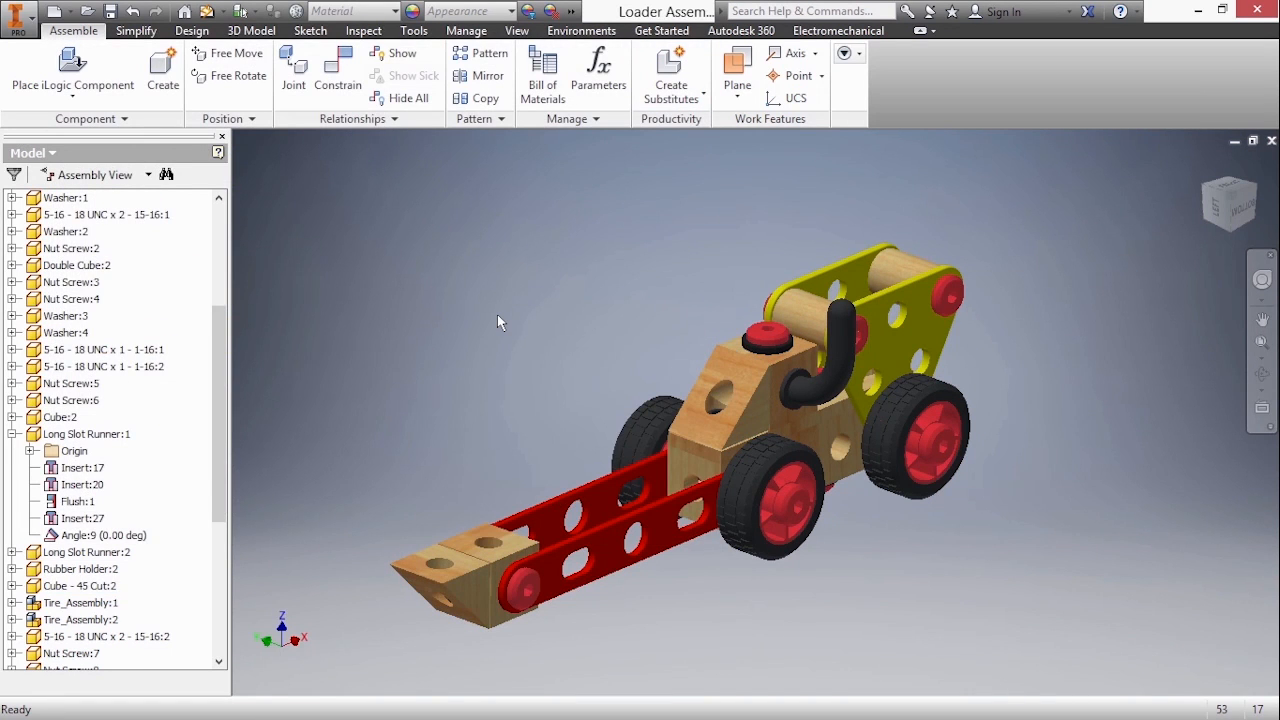